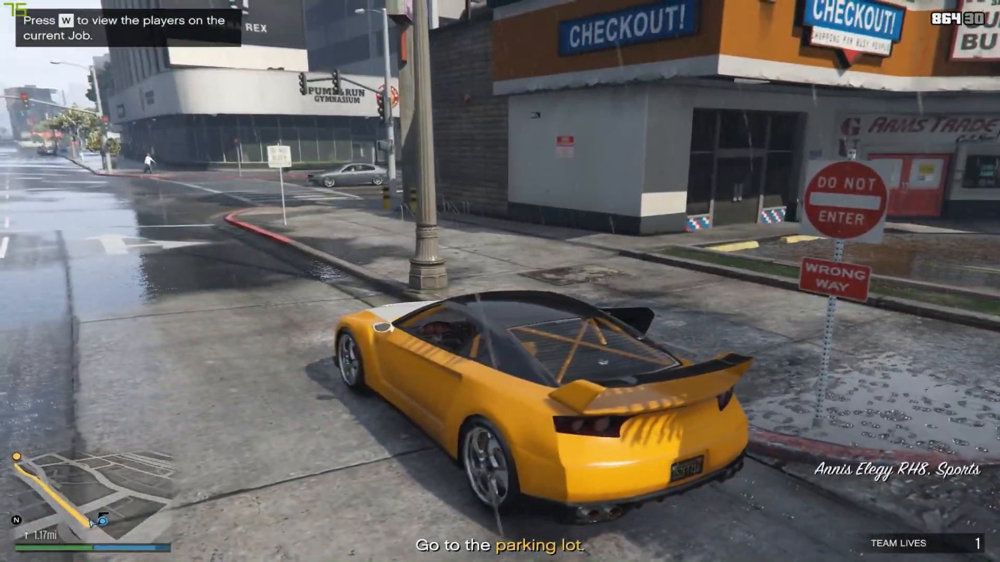
Step: Exit Grand Theft Auto V to the Windows desktop
key(w)
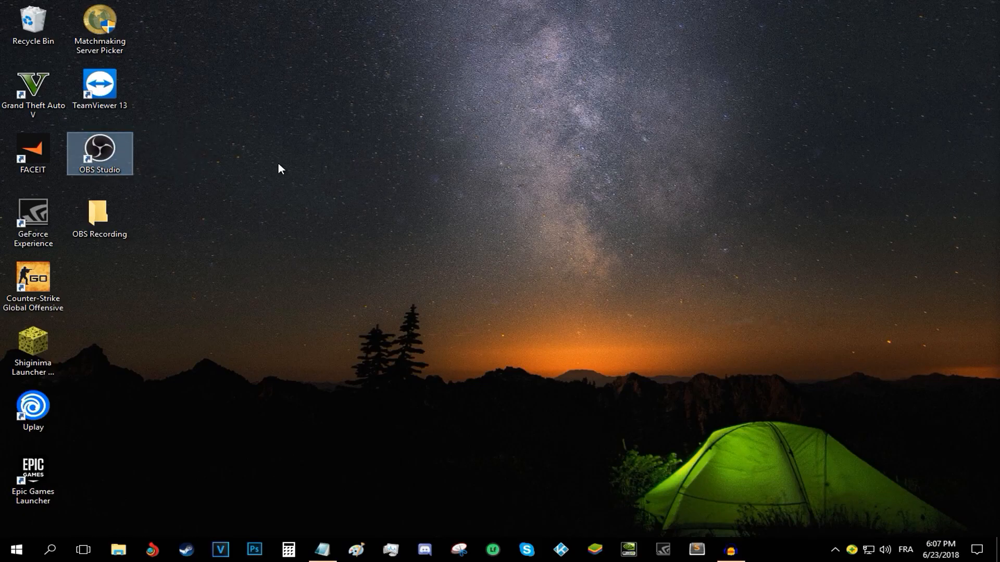
mouse_move(156, 543)
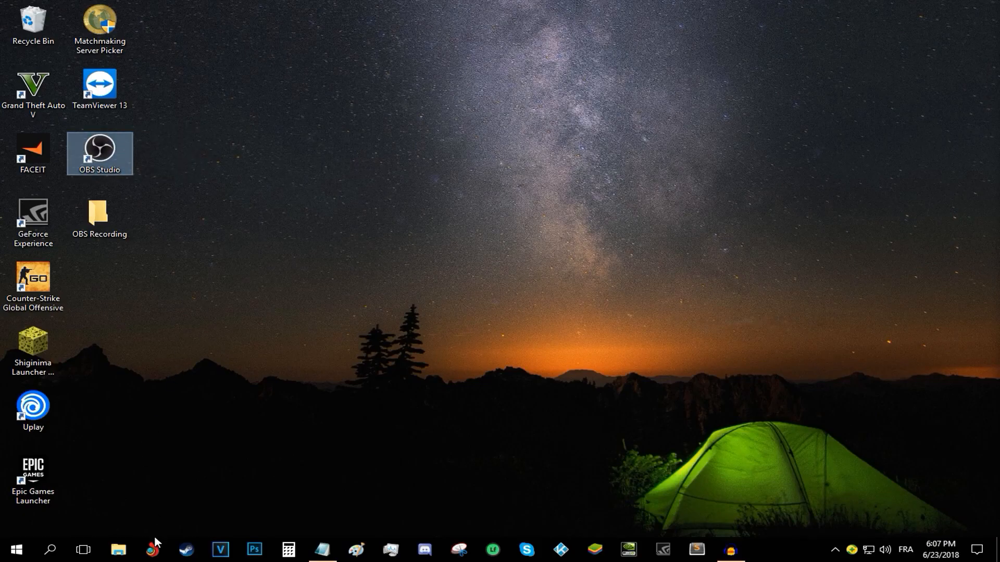
Step: Search 'obs' in Chrome and download the OBS Studio Windows installer from obsproject.com
click(151, 550)
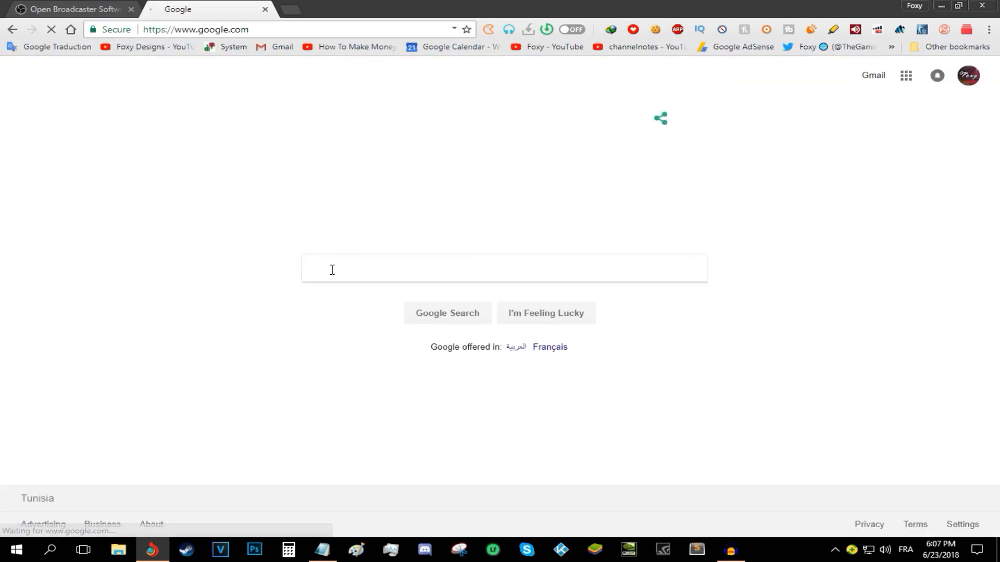
text(obsproject)
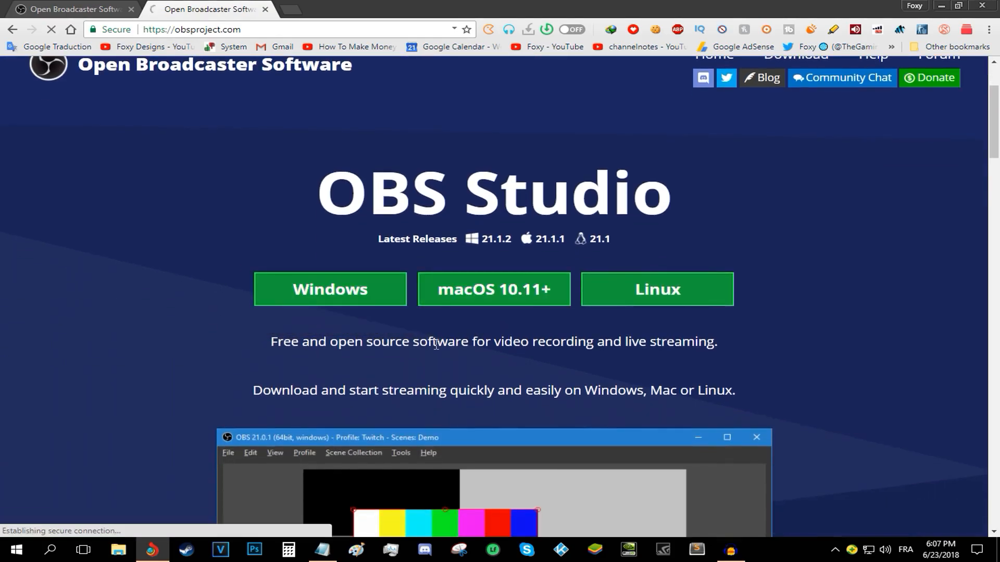
click(330, 289)
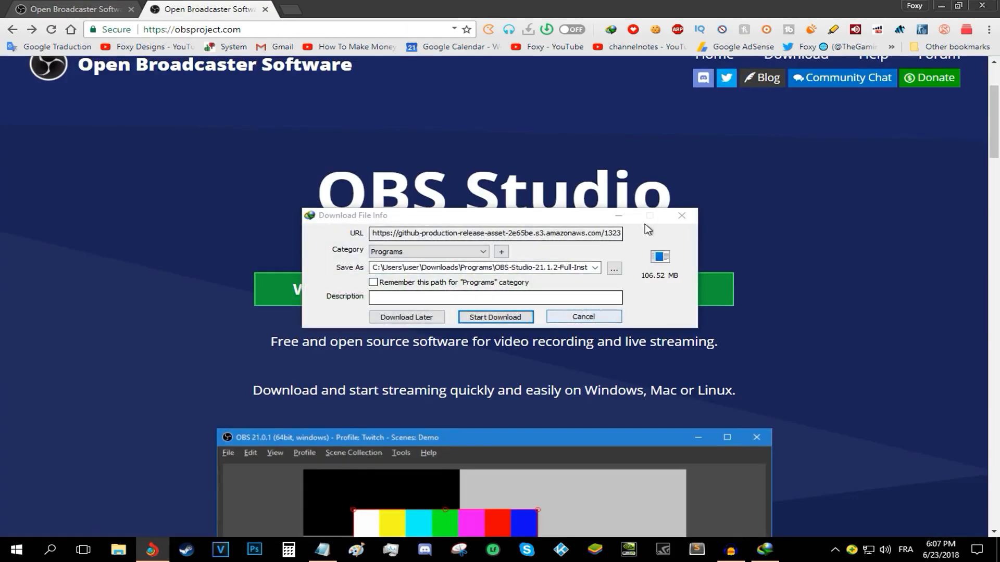
click(581, 317)
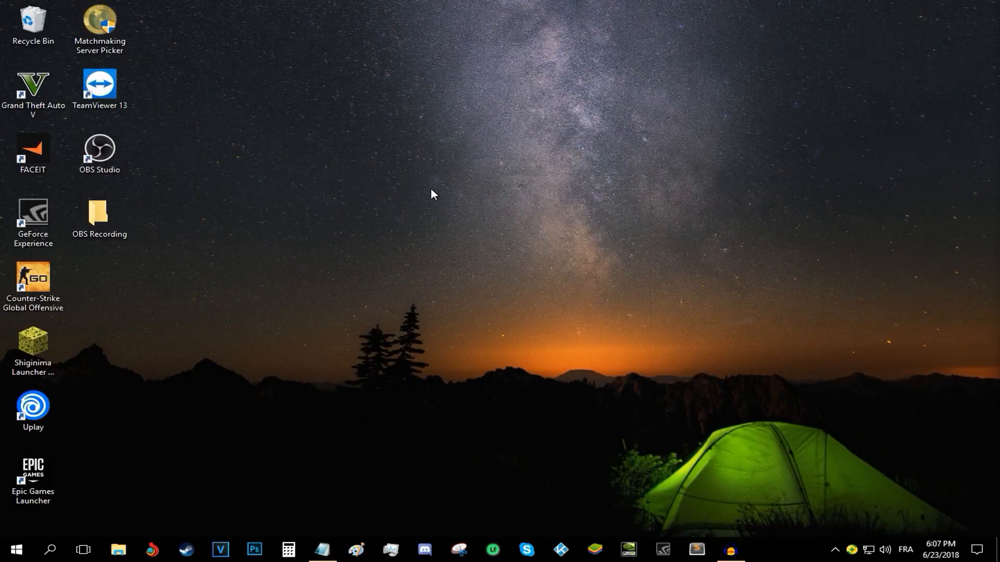
Step: Launch OBS Studio from its desktop shortcut and enable the preview
click(99, 153)
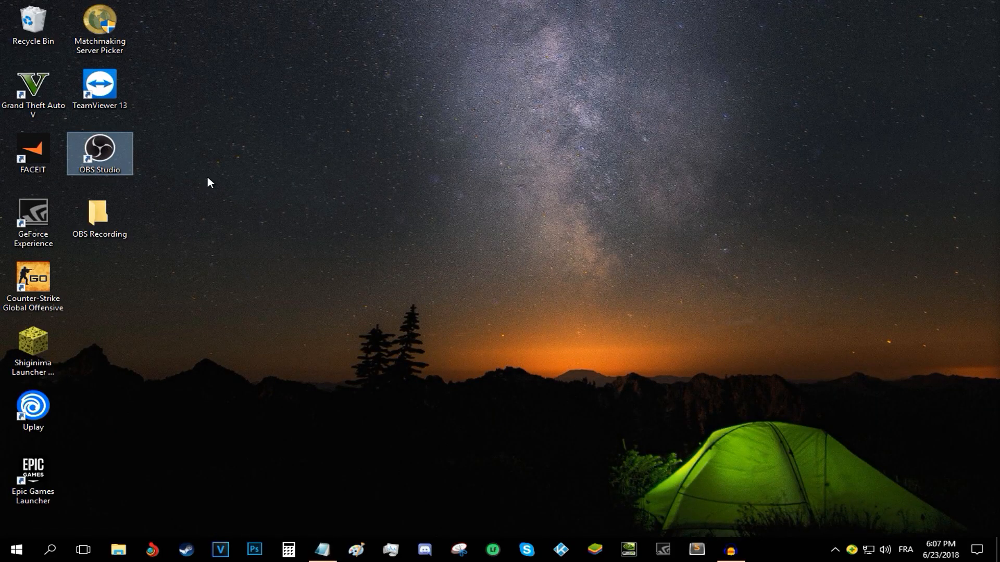
mouse_move(267, 176)
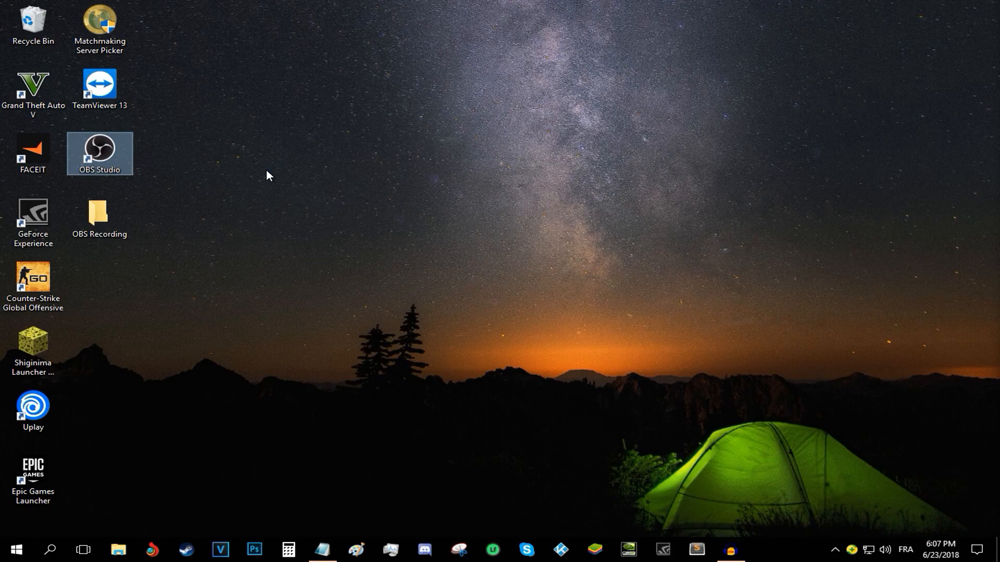
double_click(99, 154)
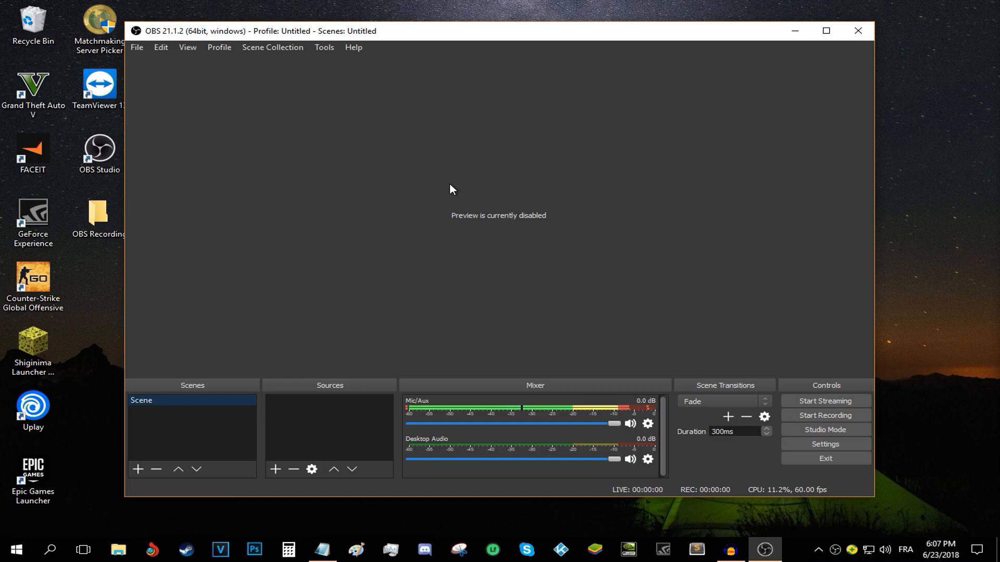
right_click(450, 188)
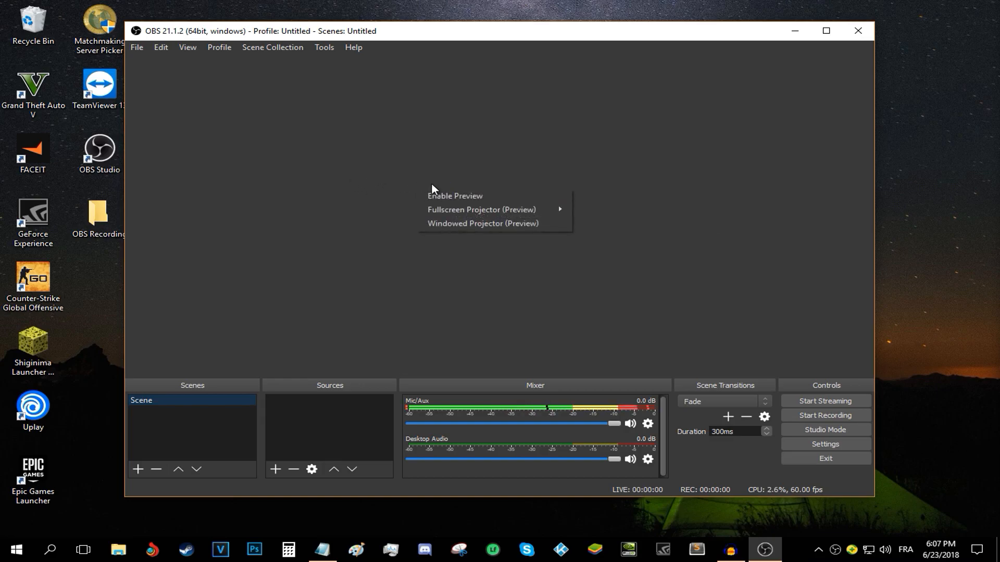
click(455, 196)
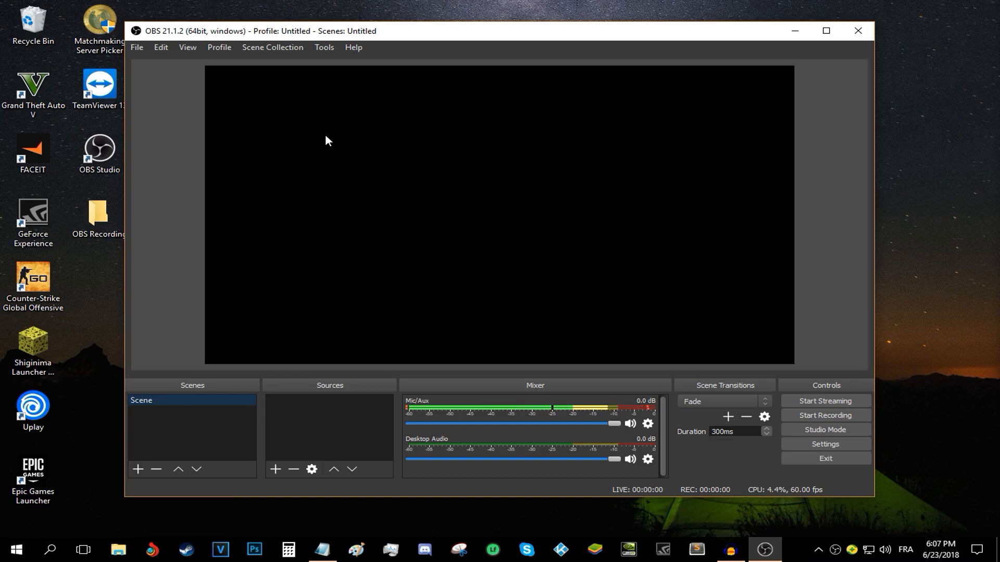
mouse_move(364, 250)
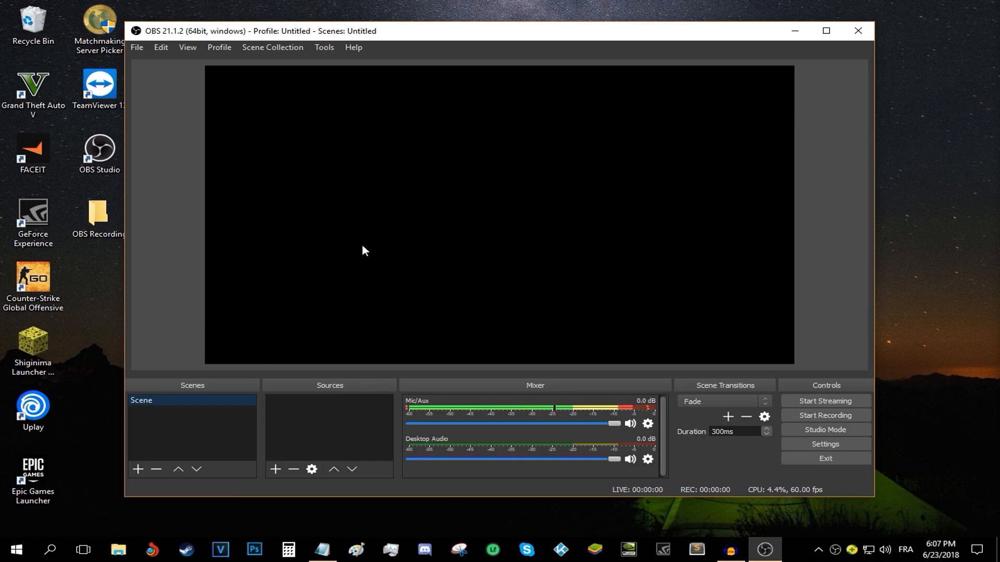
mouse_move(178, 108)
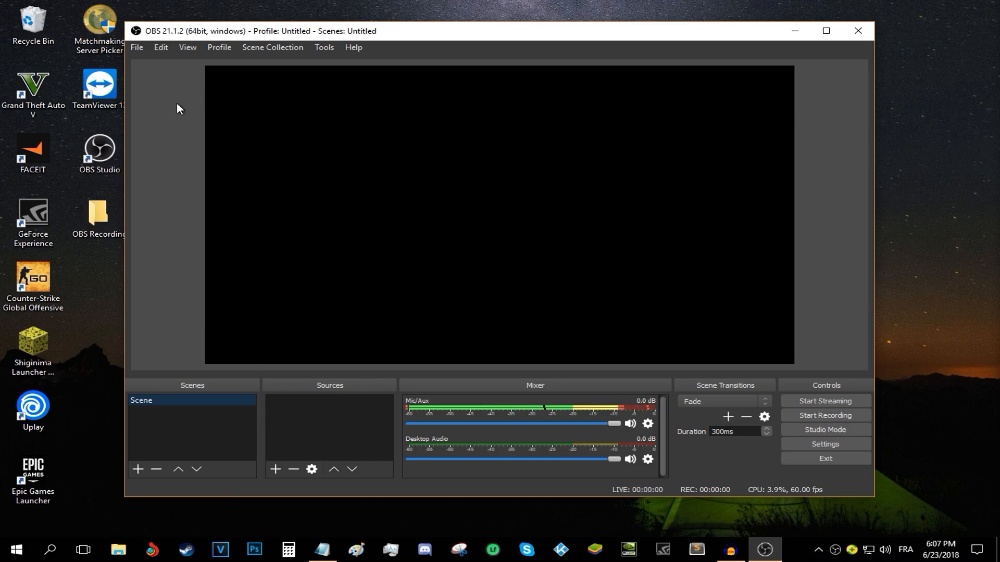
Step: Rename the scene to 'Scene desktop'
right_click(141, 400)
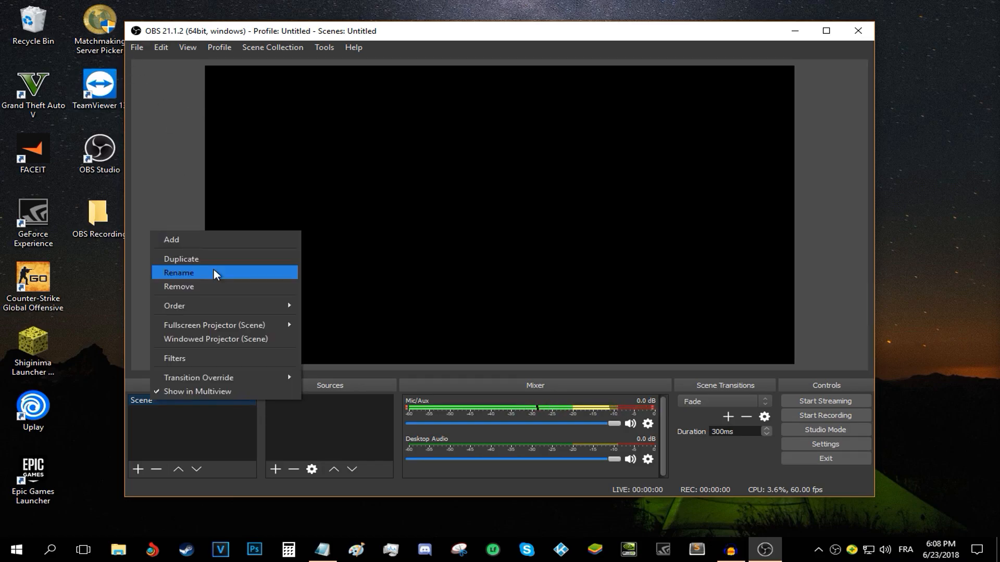
click(179, 276)
text( desktop)
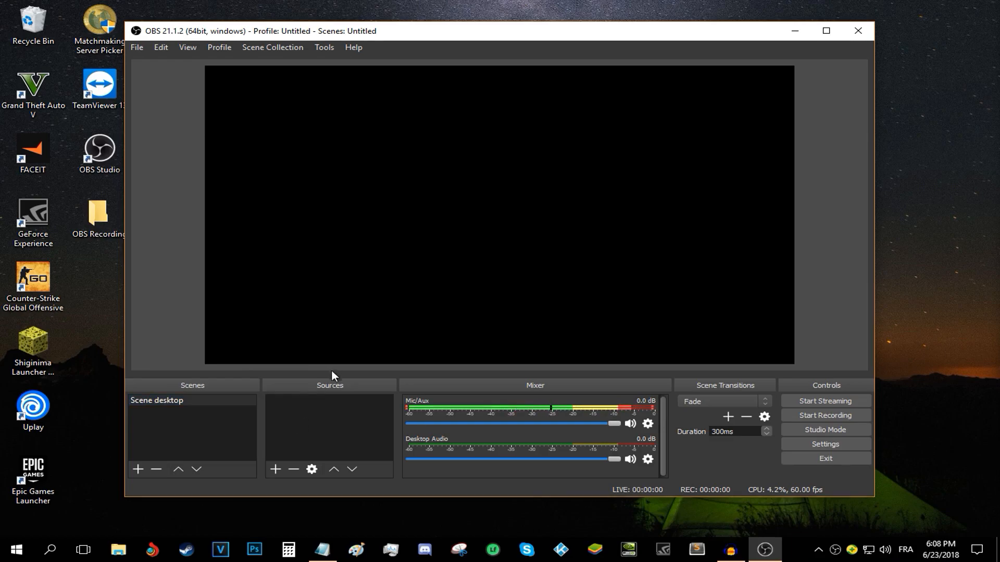
click(156, 400)
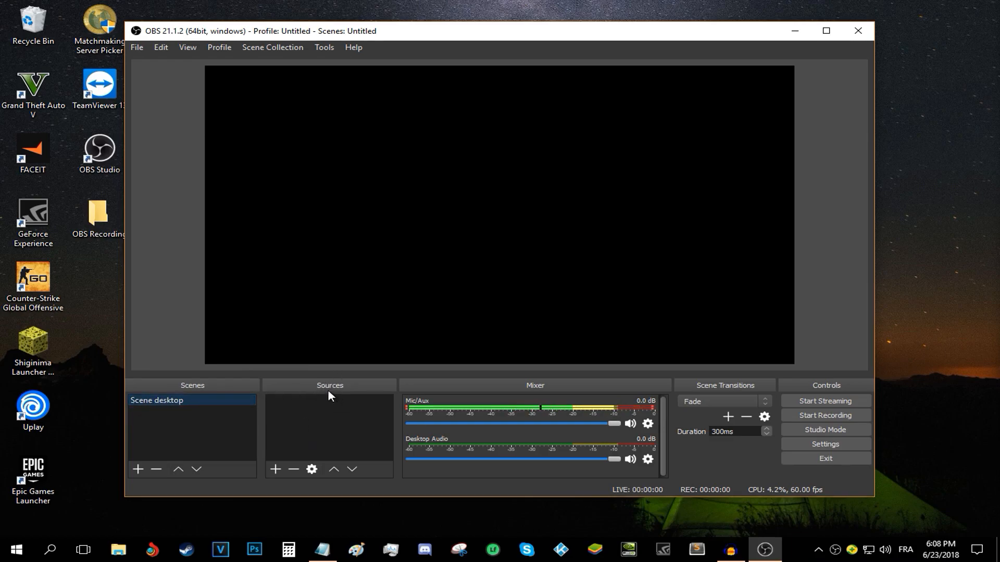
Step: Add a Display Capture source named 'desktop' capturing the whole screen
click(274, 470)
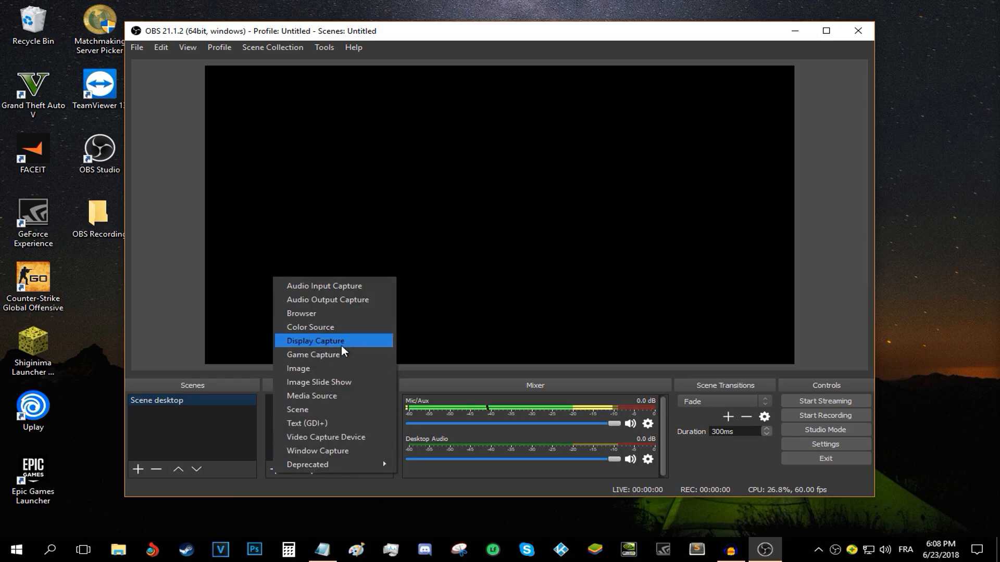
click(315, 340)
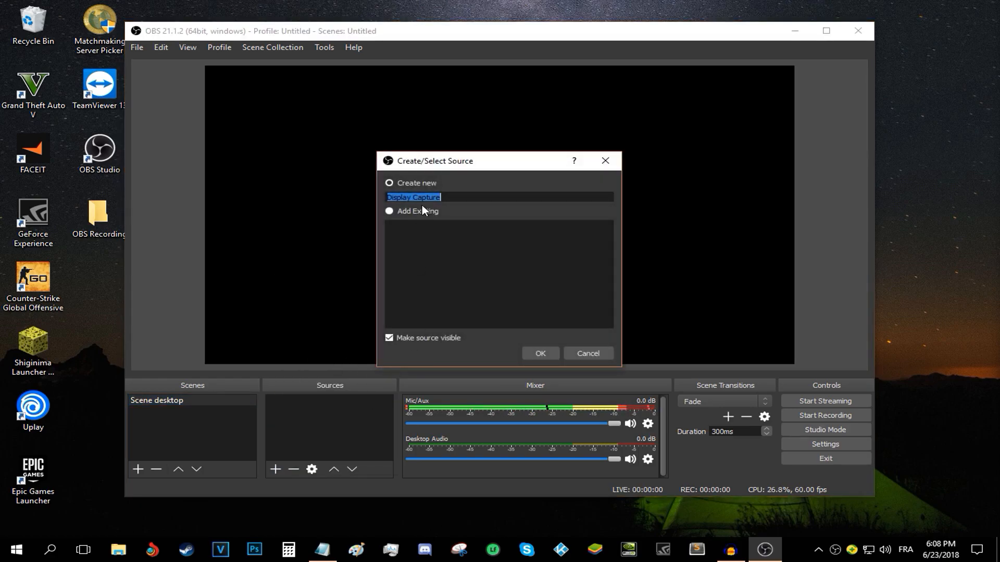
text(desktop)
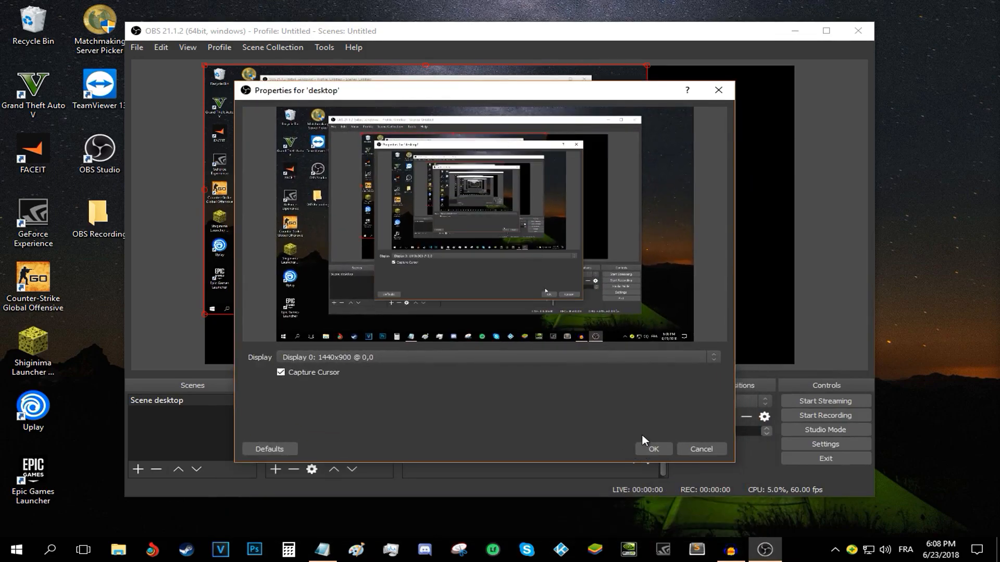
mouse_move(324, 363)
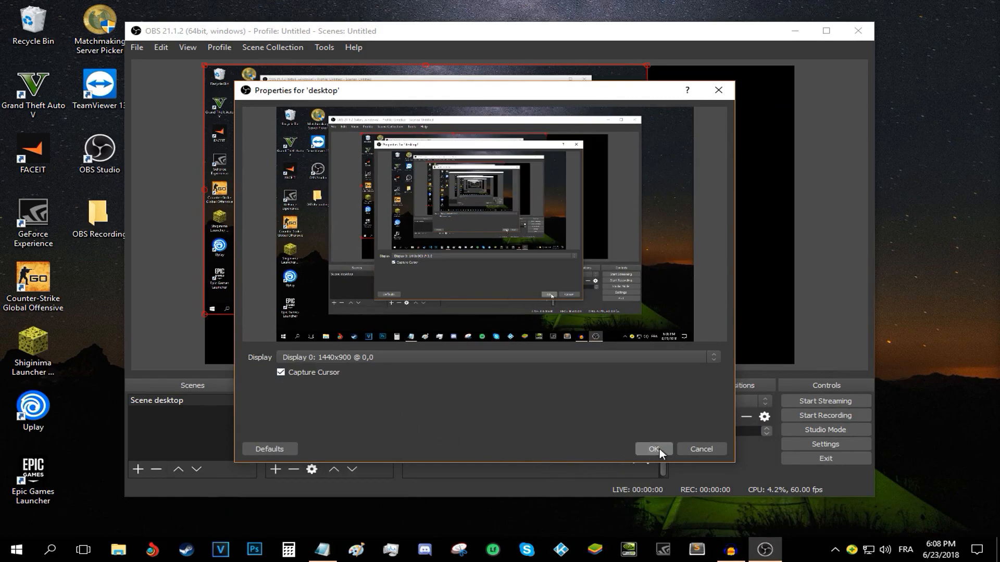
click(651, 449)
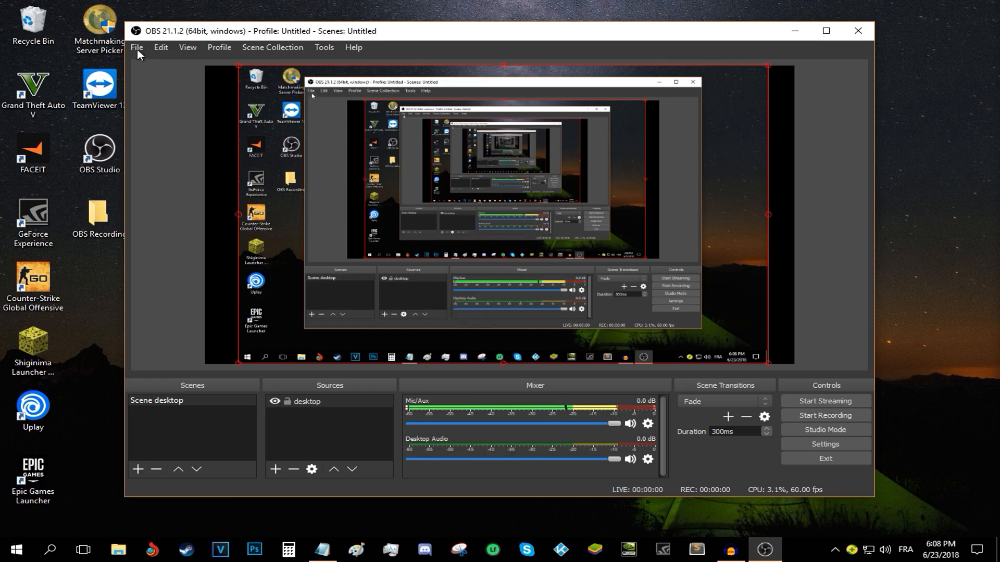
Step: Open OBS Settings from the File menu, keeping the Dark theme
click(137, 47)
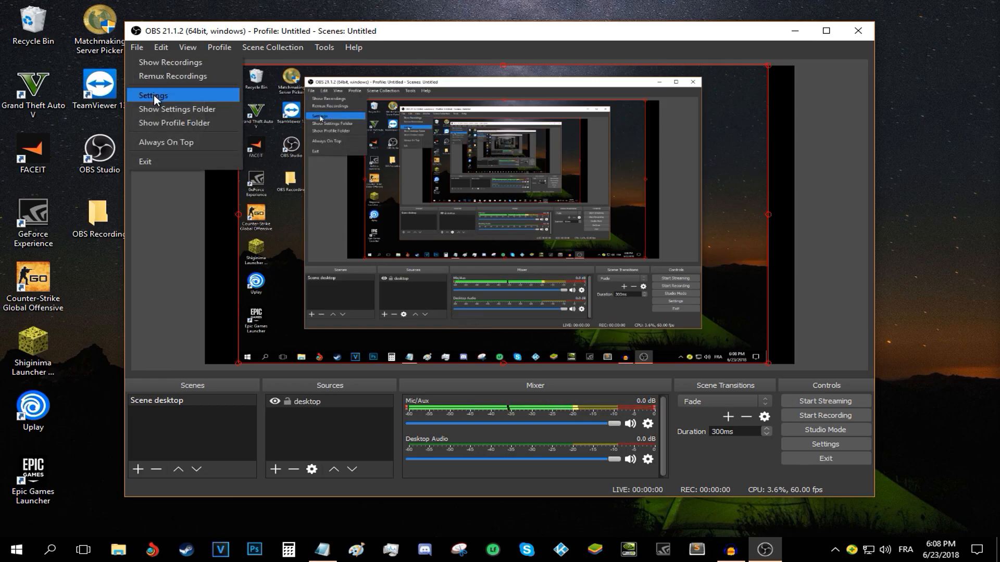
click(153, 95)
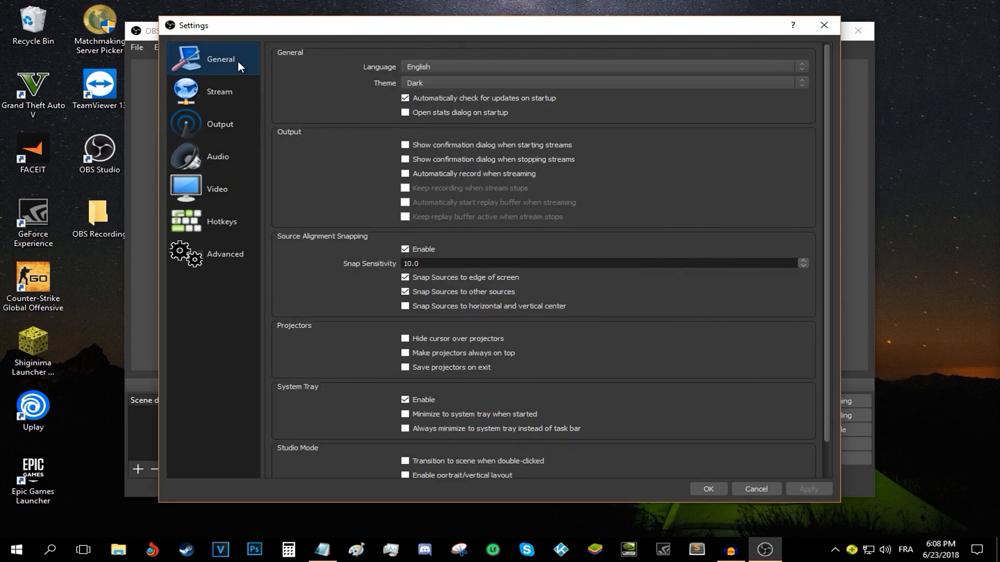
click(602, 83)
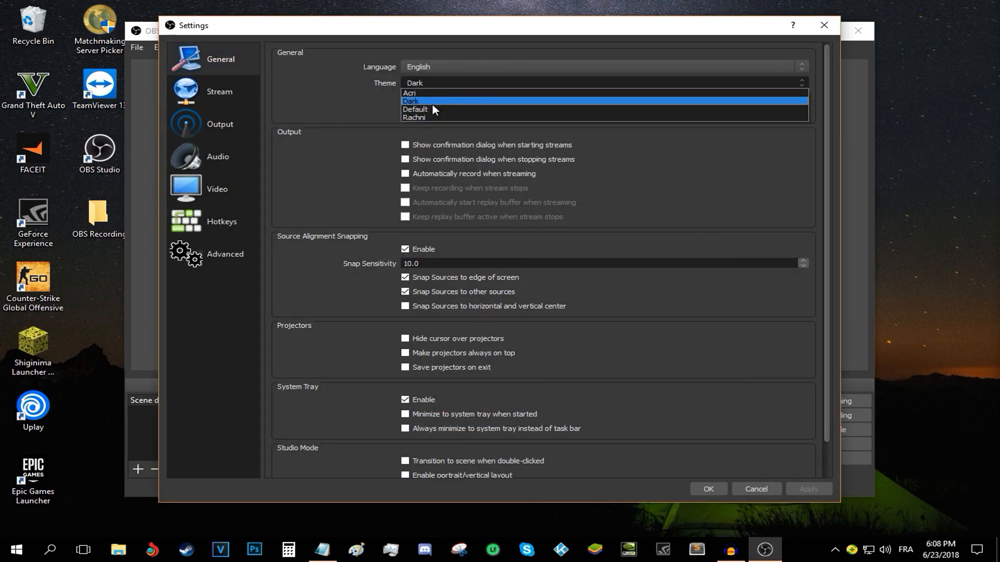
click(410, 101)
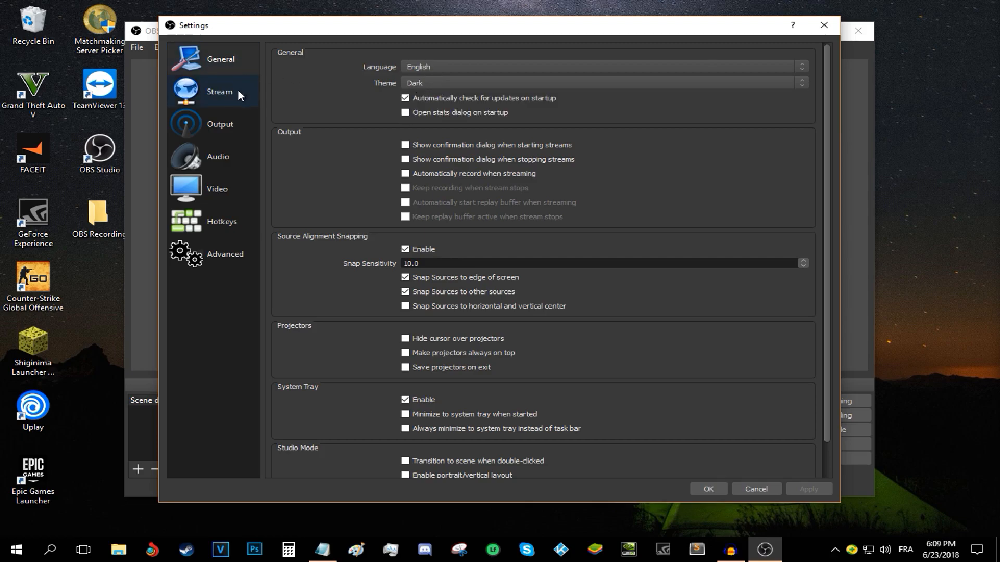
mouse_move(228, 94)
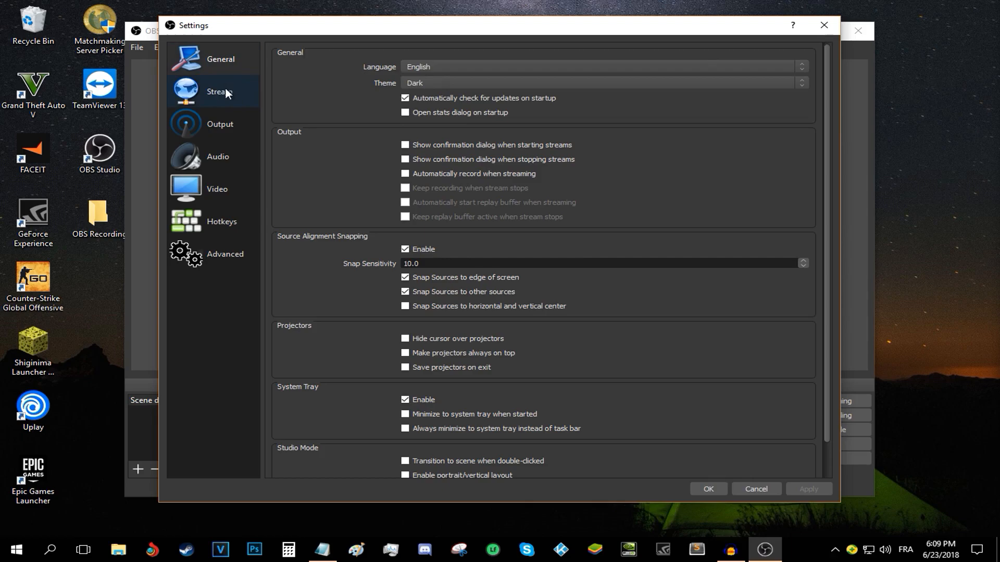
Step: Show the Output page's Recording settings, keeping the Standard recording type
click(219, 124)
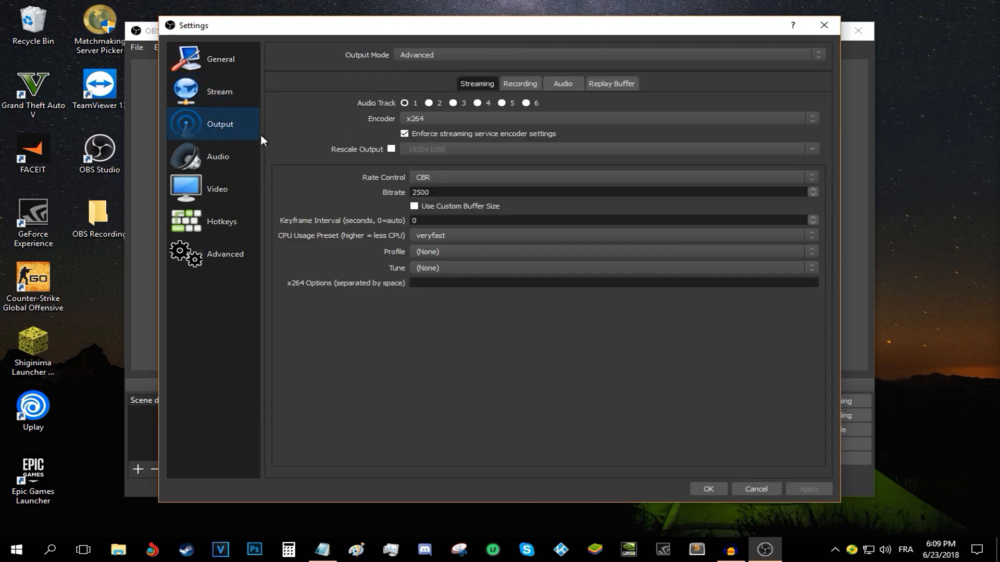
mouse_move(343, 64)
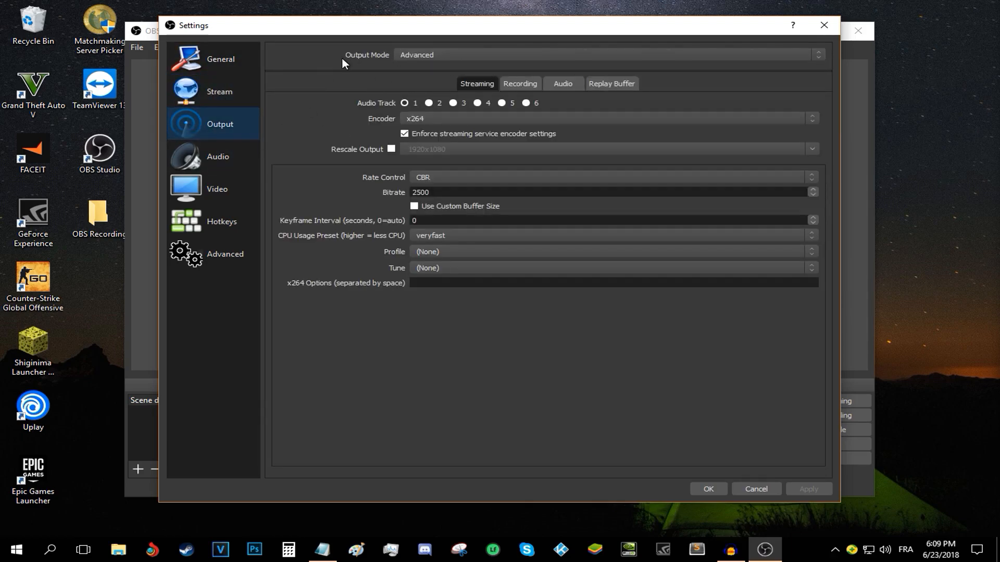
click(608, 54)
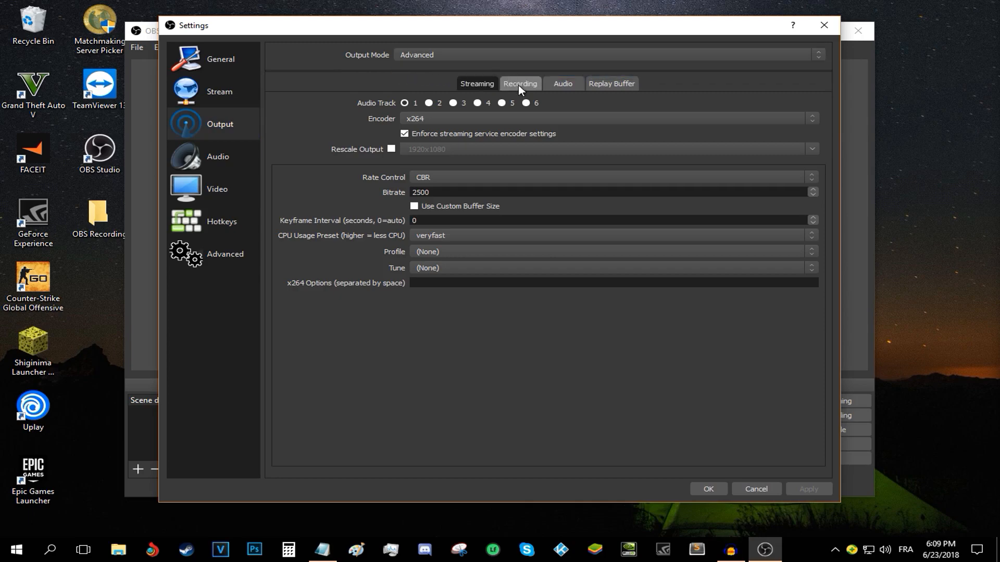
click(519, 83)
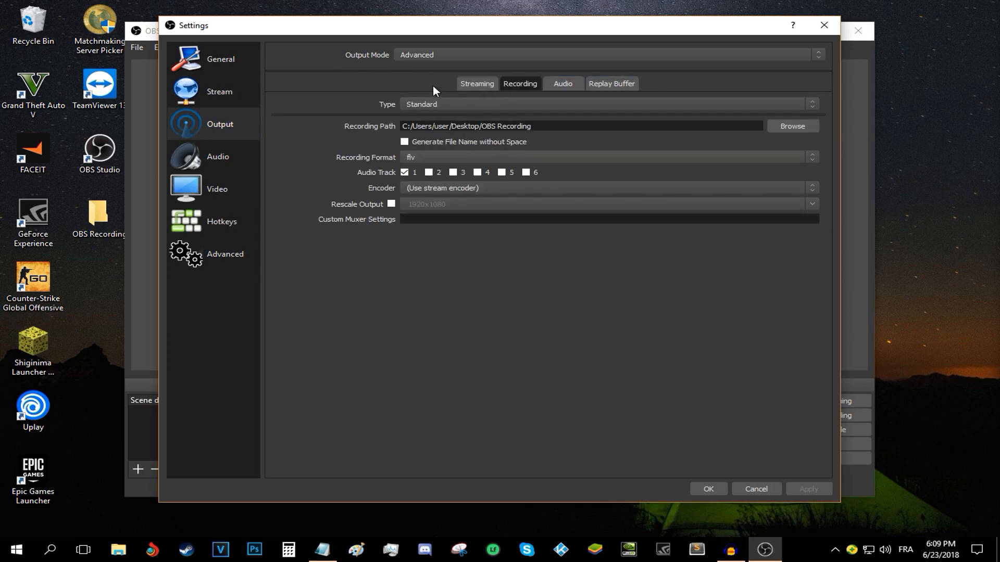
click(605, 104)
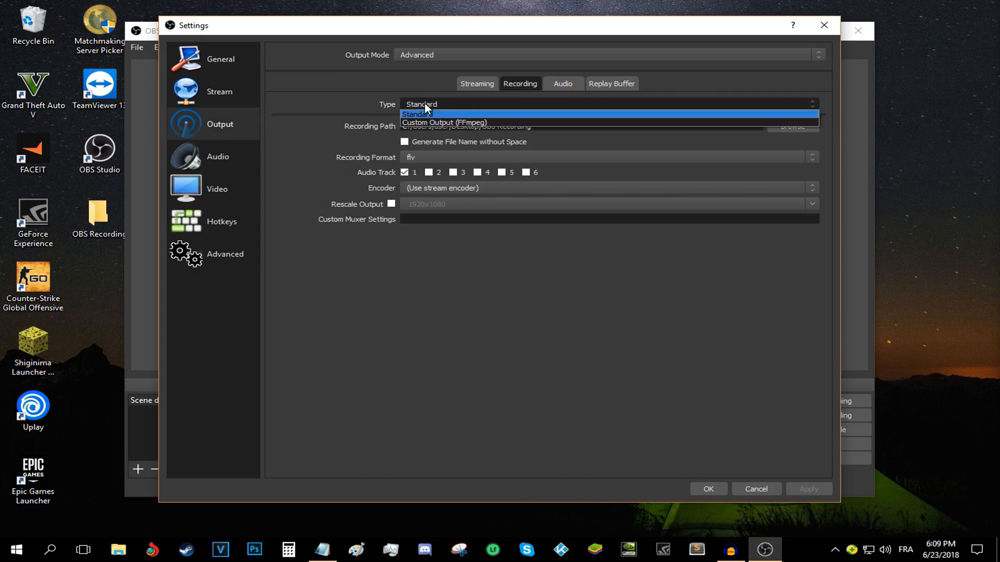
click(415, 114)
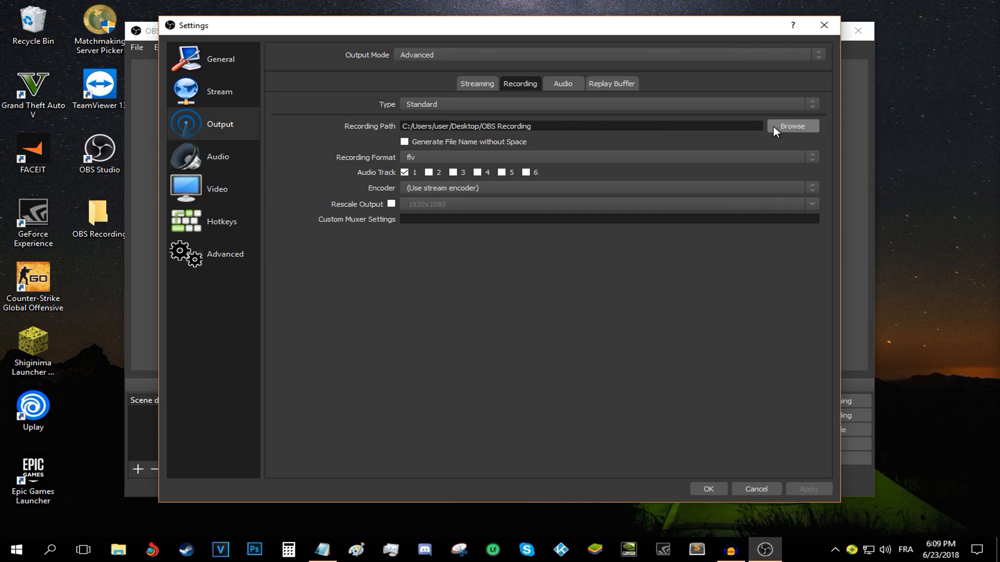
Step: Set the recording path to the Desktop OBS Recording folder in mp4 format
click(792, 126)
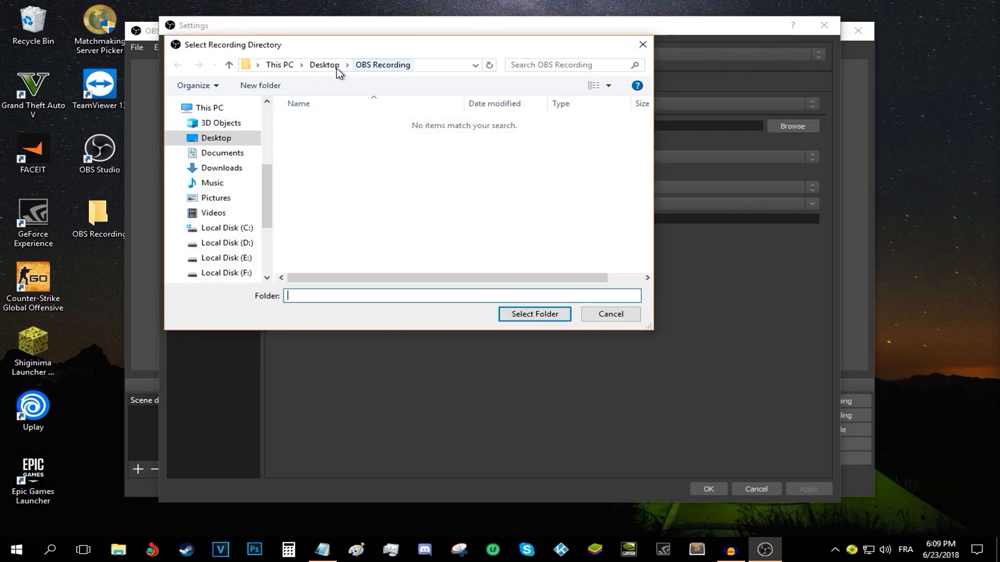
click(323, 64)
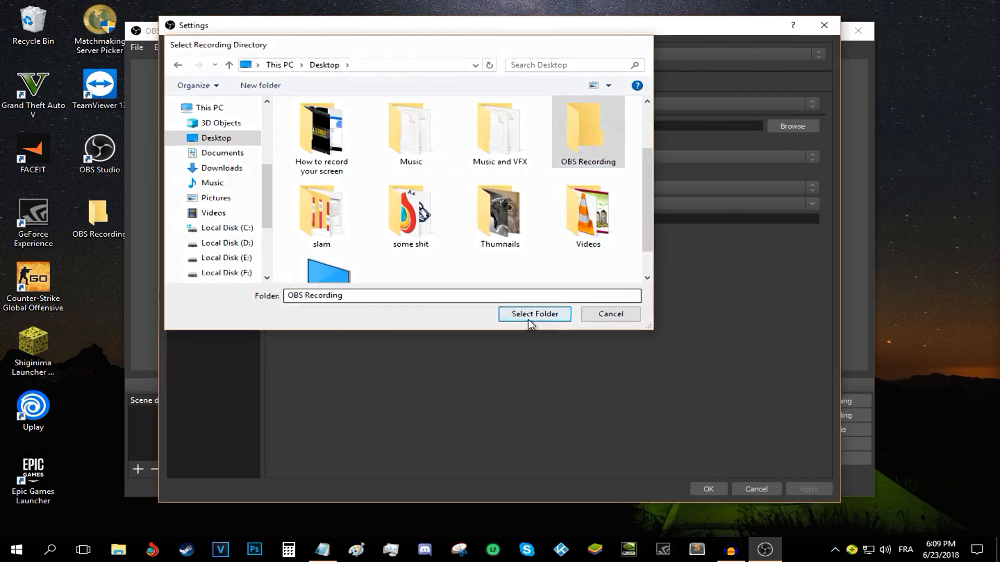
click(534, 314)
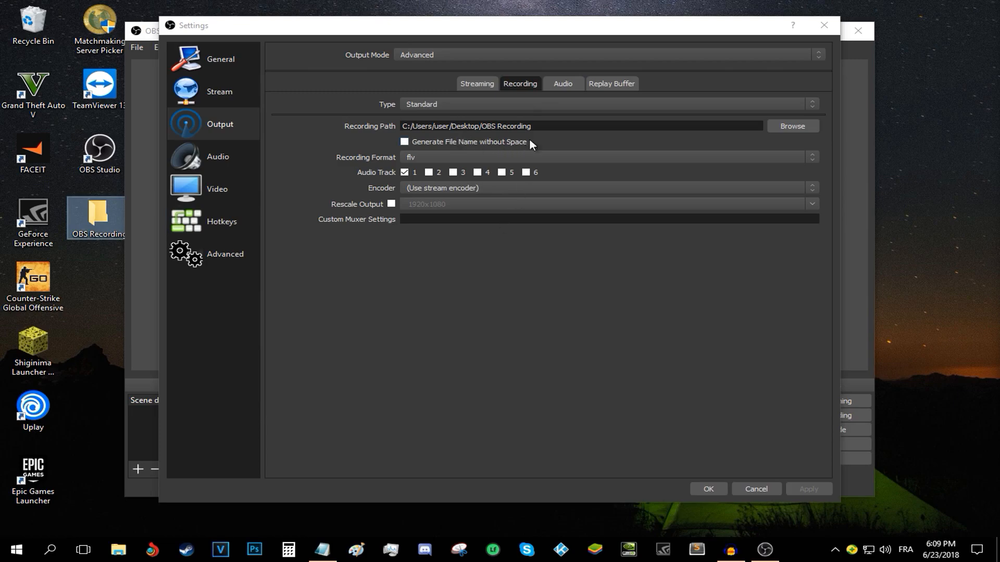
mouse_move(549, 142)
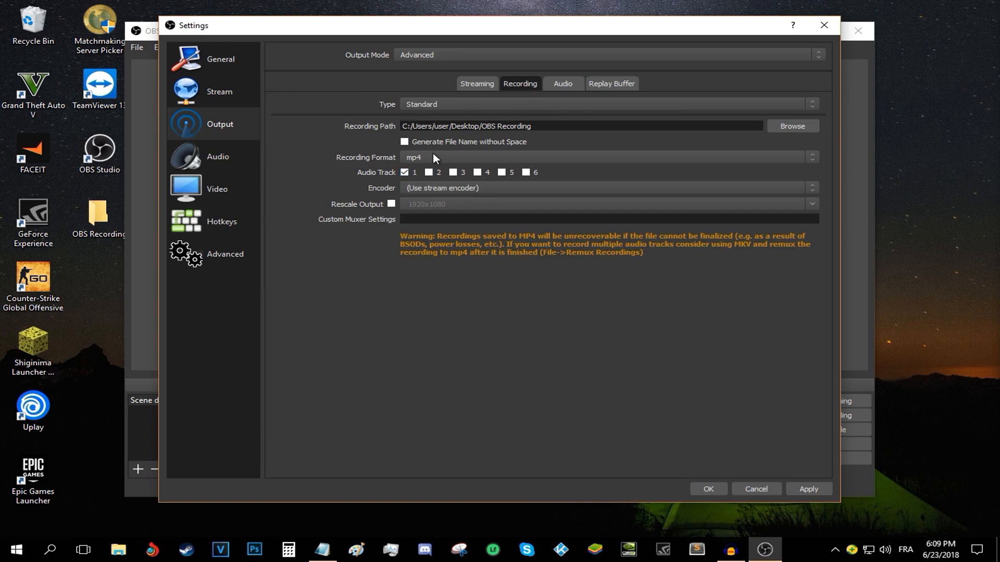
mouse_move(434, 162)
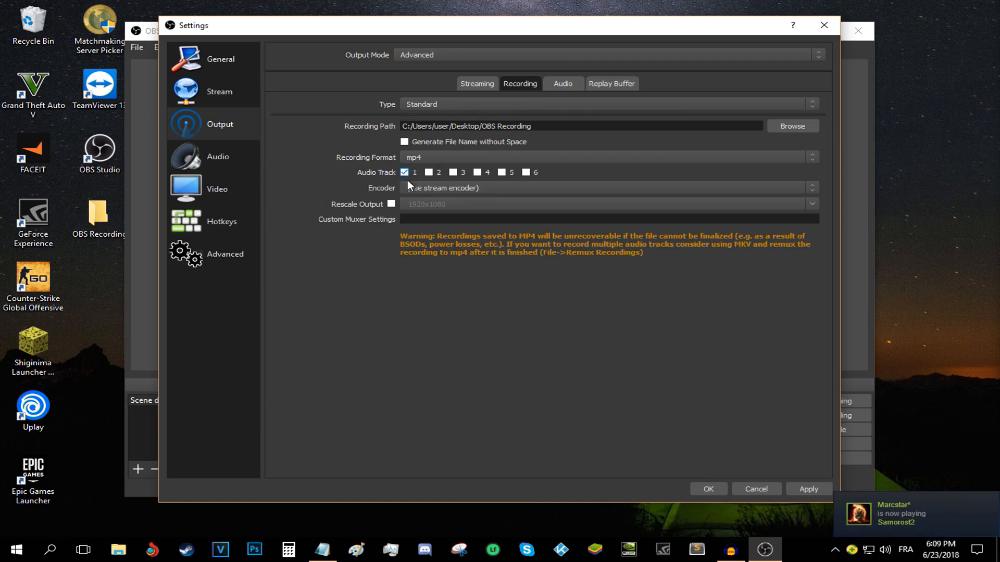
click(606, 187)
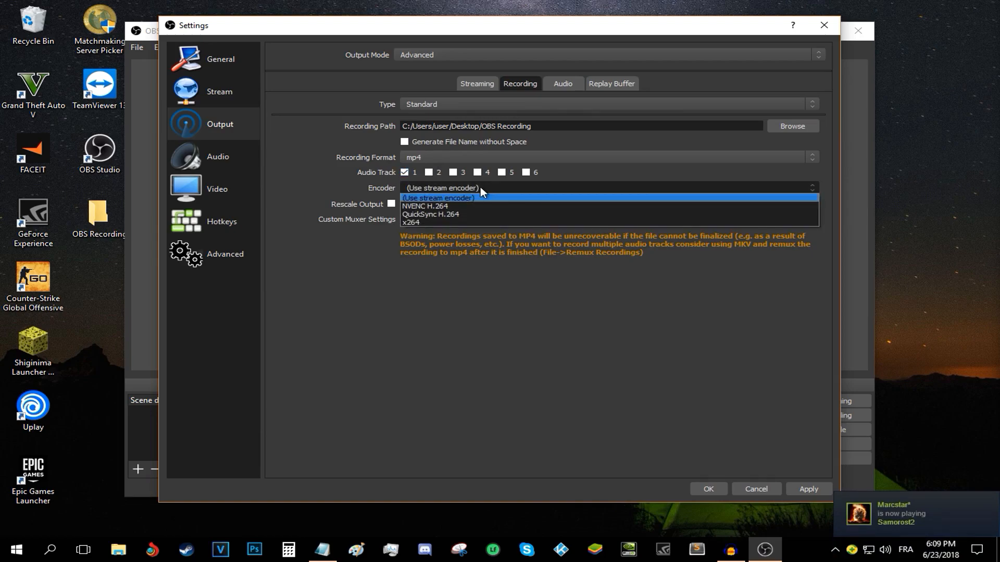
mouse_move(480, 211)
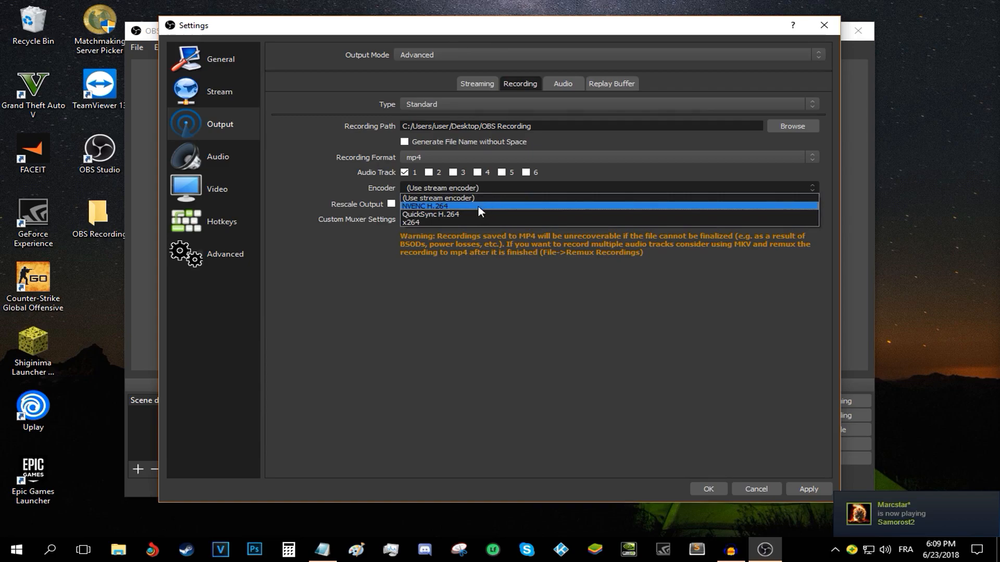
Step: Choose NVENC H.264 as the recording encoder instead of the stream encoder
click(424, 207)
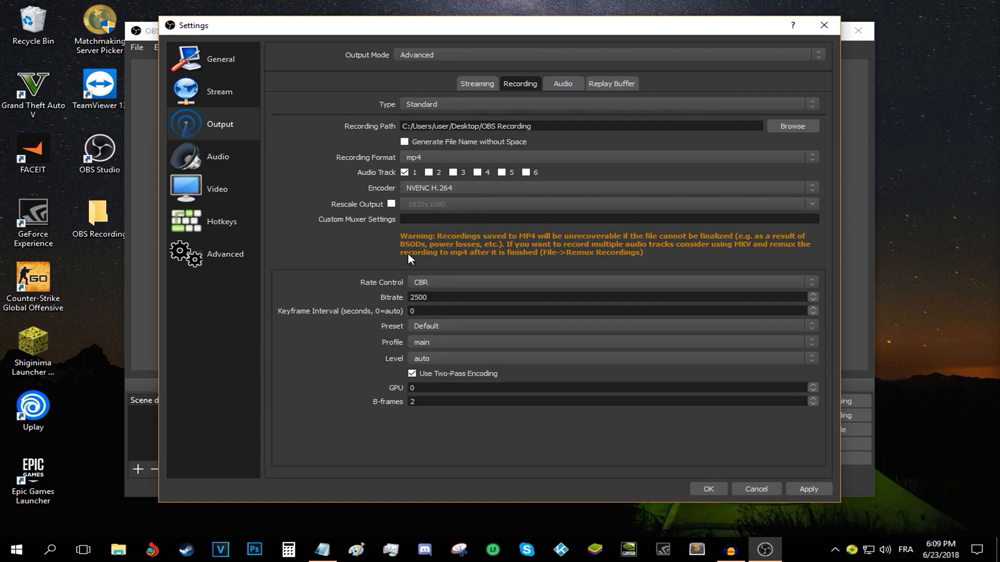
click(605, 187)
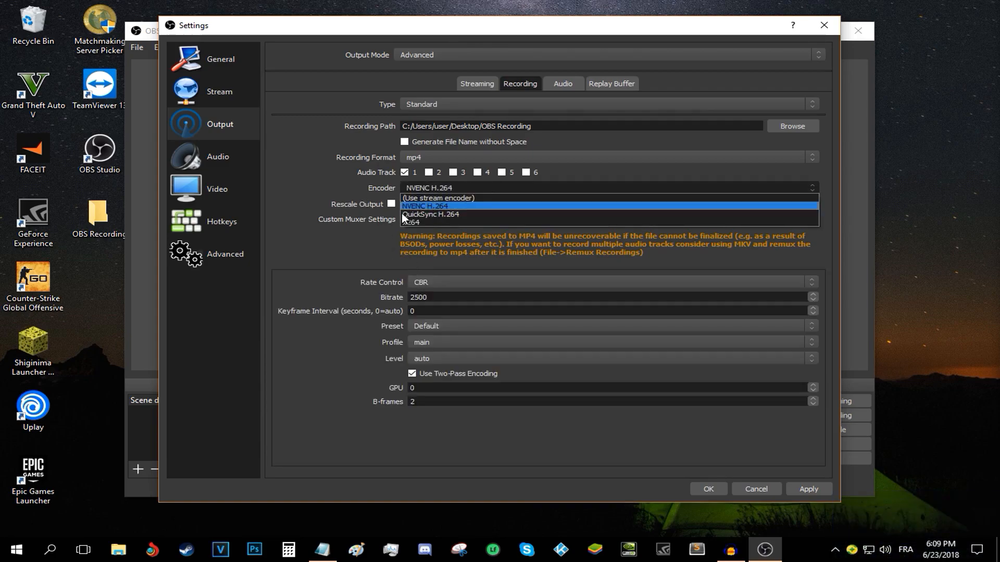
mouse_move(428, 215)
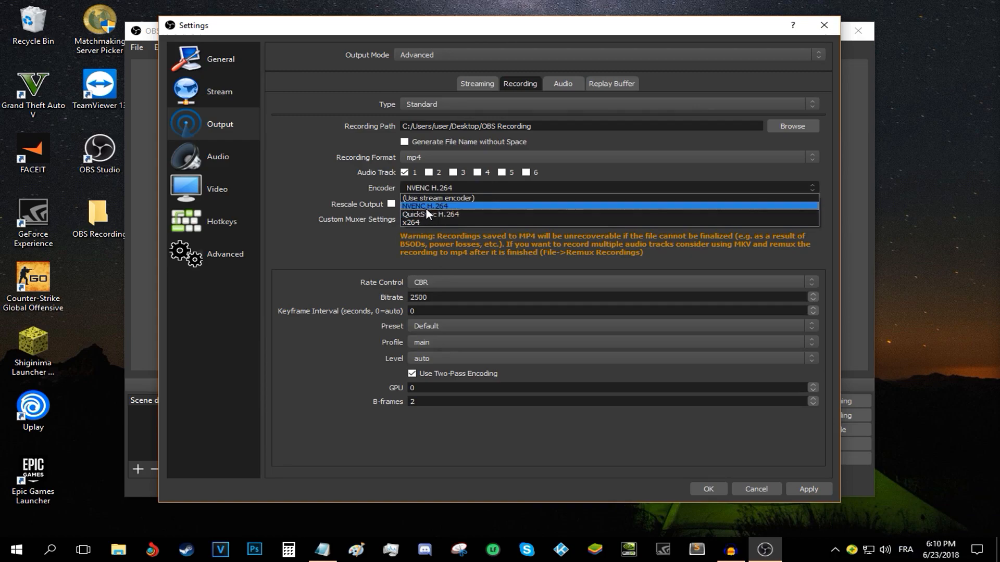
click(424, 206)
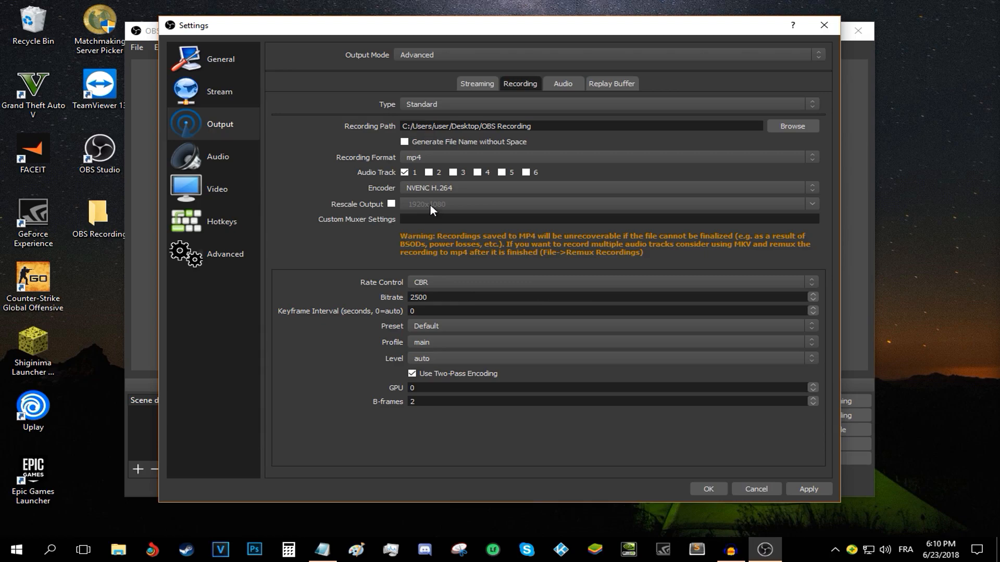
click(606, 188)
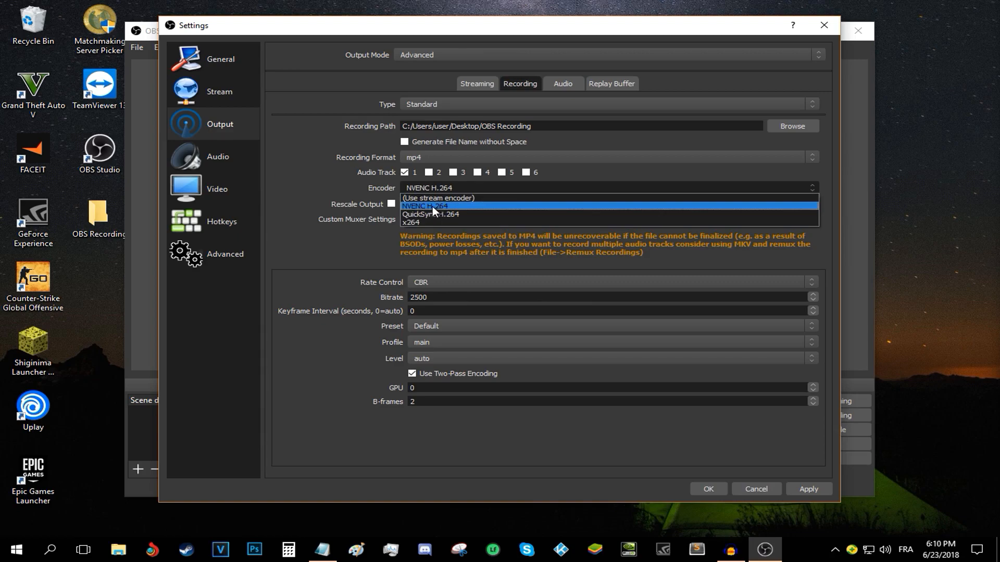
mouse_move(411, 223)
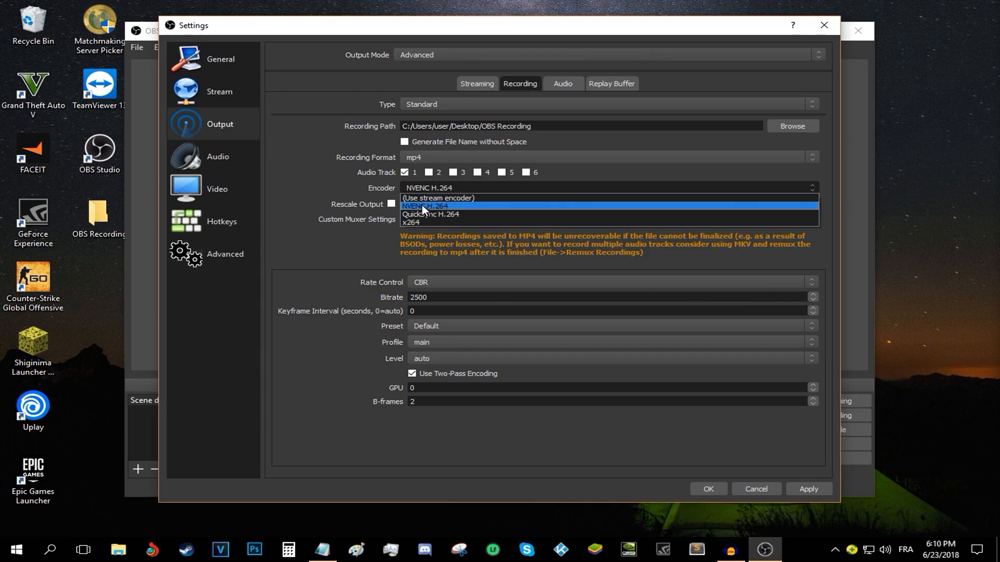
click(425, 205)
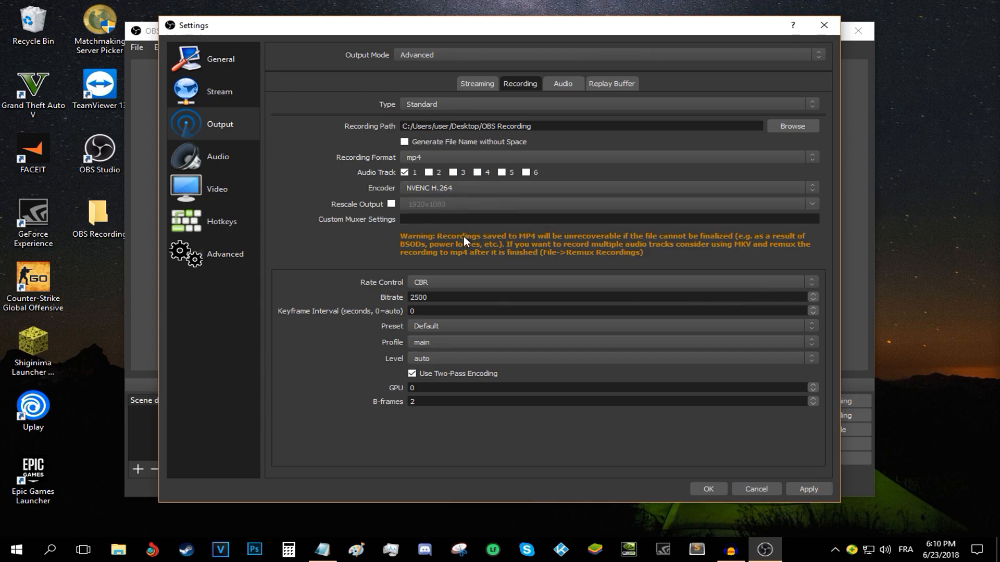
click(609, 282)
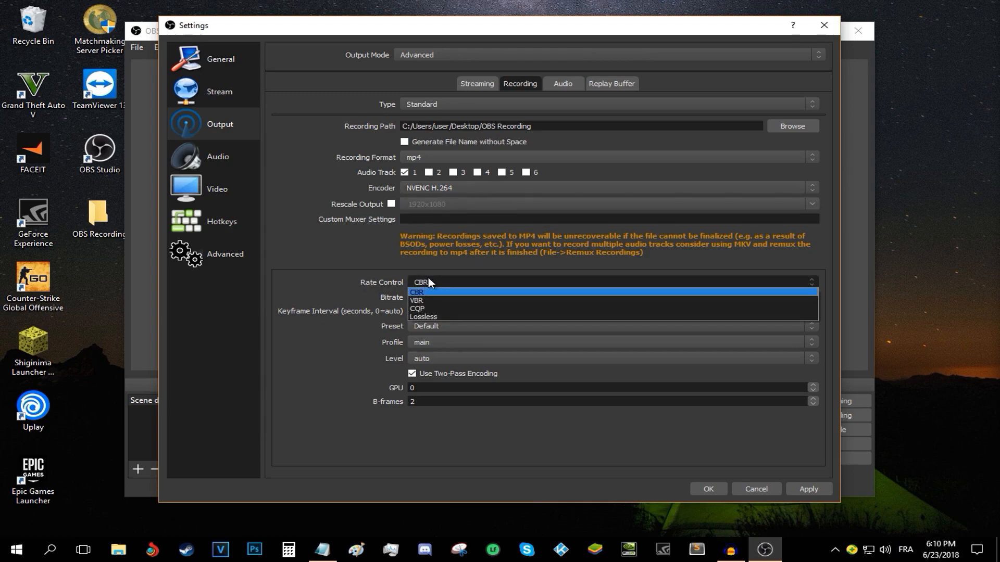
Step: Set recording rate control to CBR with a 40000 bitrate
click(416, 292)
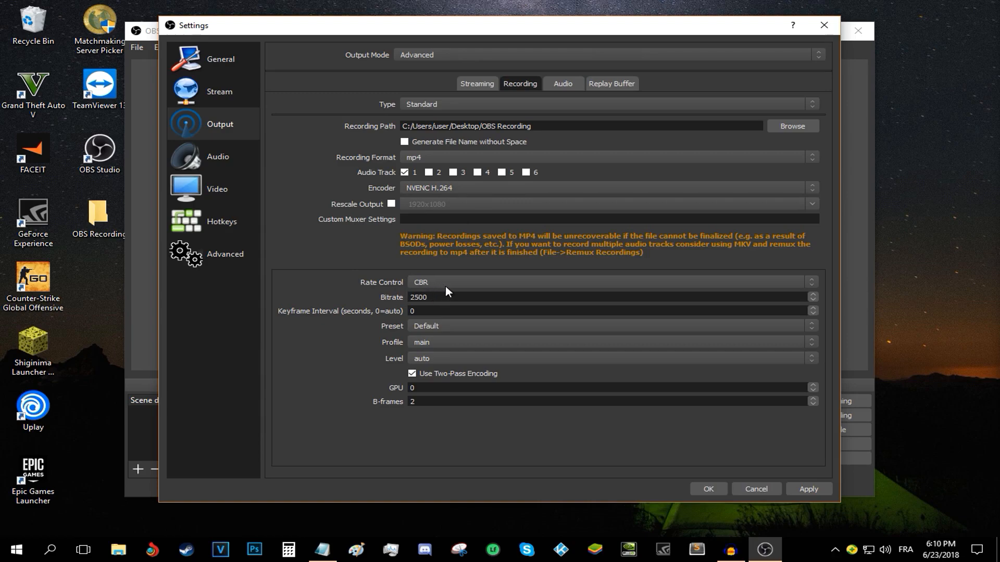
triple_click(418, 298)
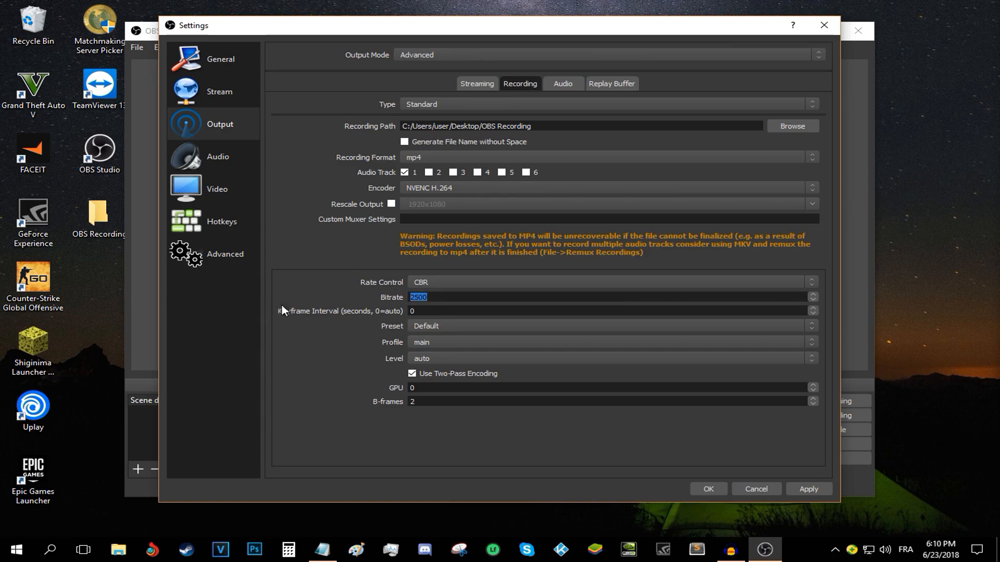
mouse_move(343, 304)
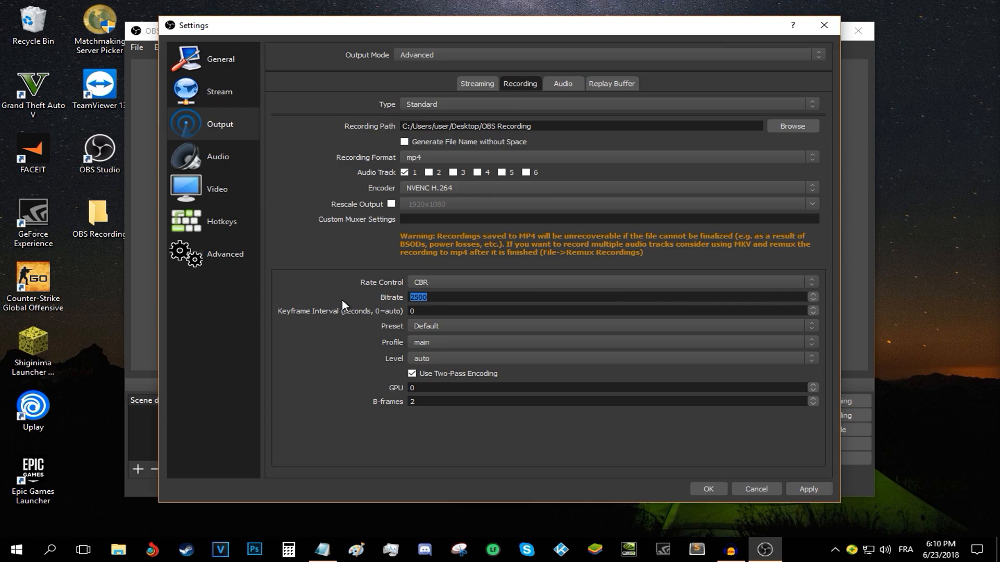
text(40000)
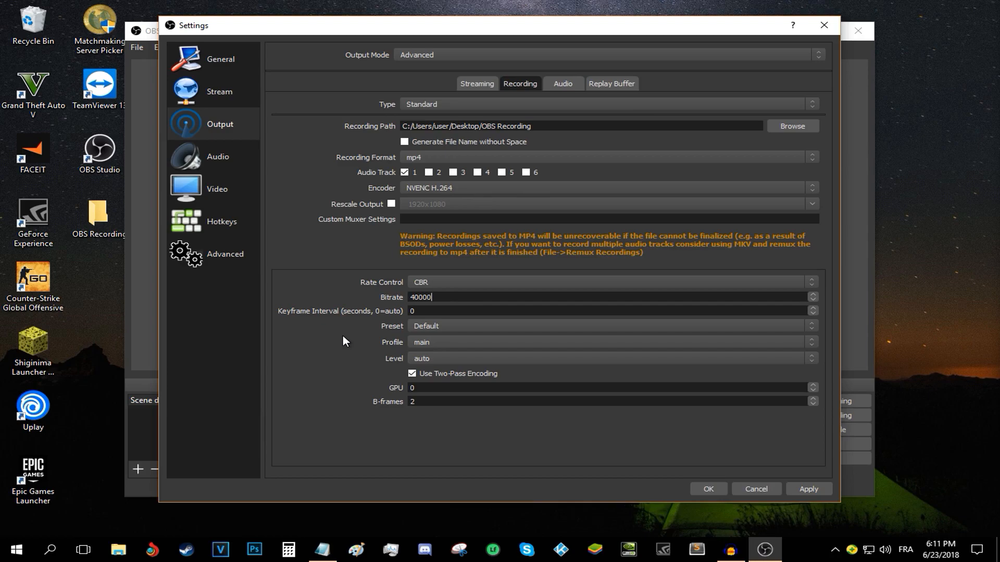
mouse_move(414, 387)
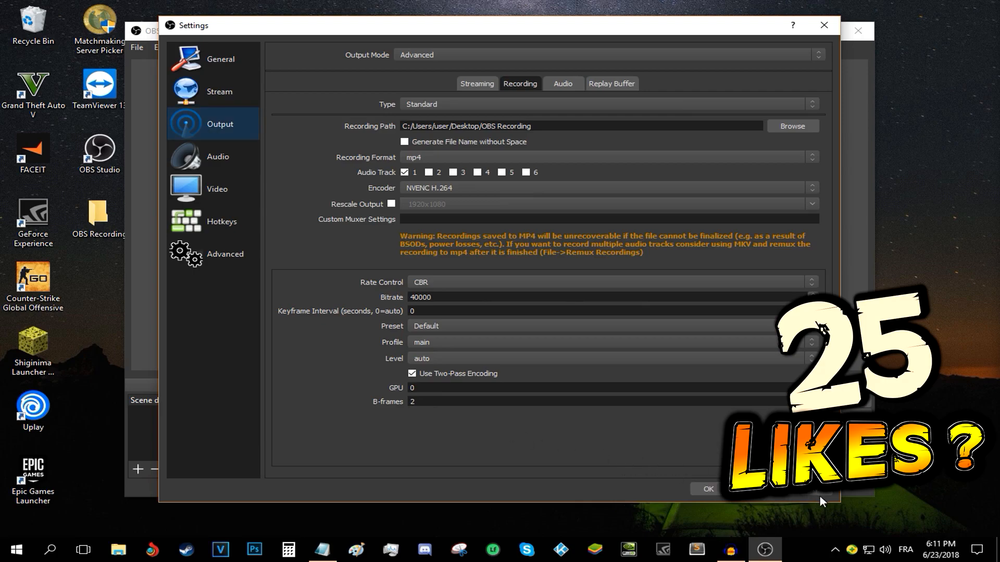
click(562, 83)
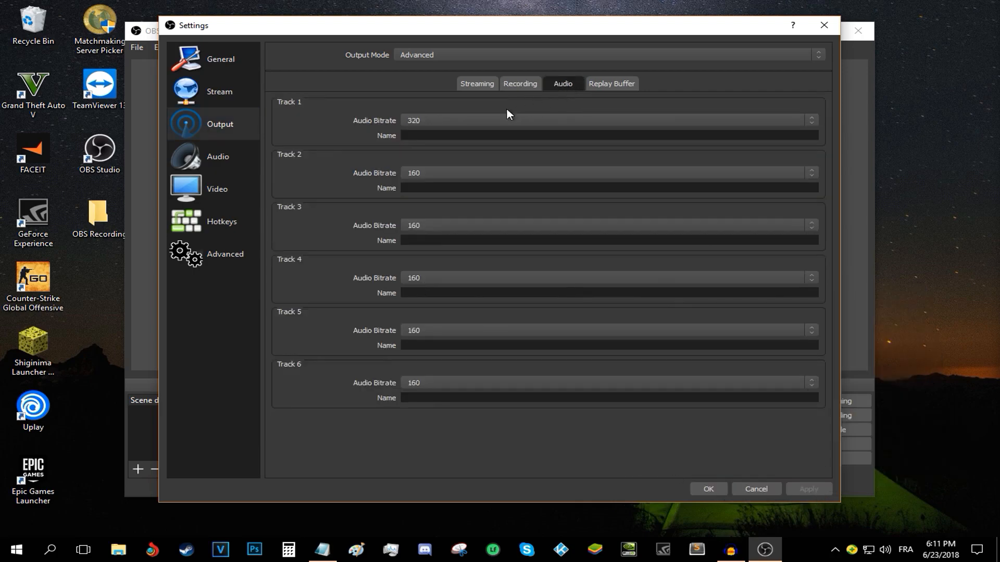
Step: Set Track 1 audio bitrate to 320 and keep the 44.1 kHz sample rate
click(606, 120)
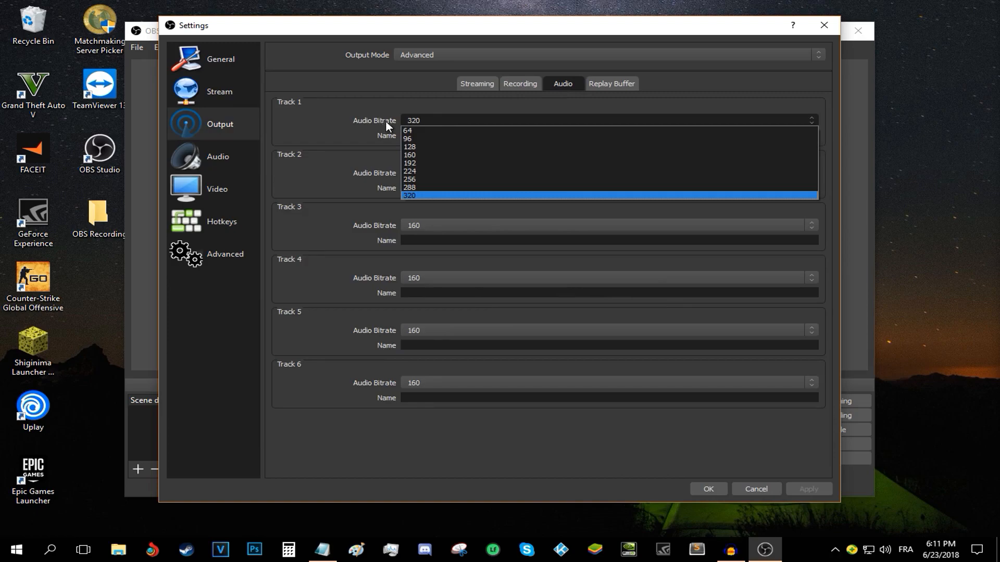
click(409, 196)
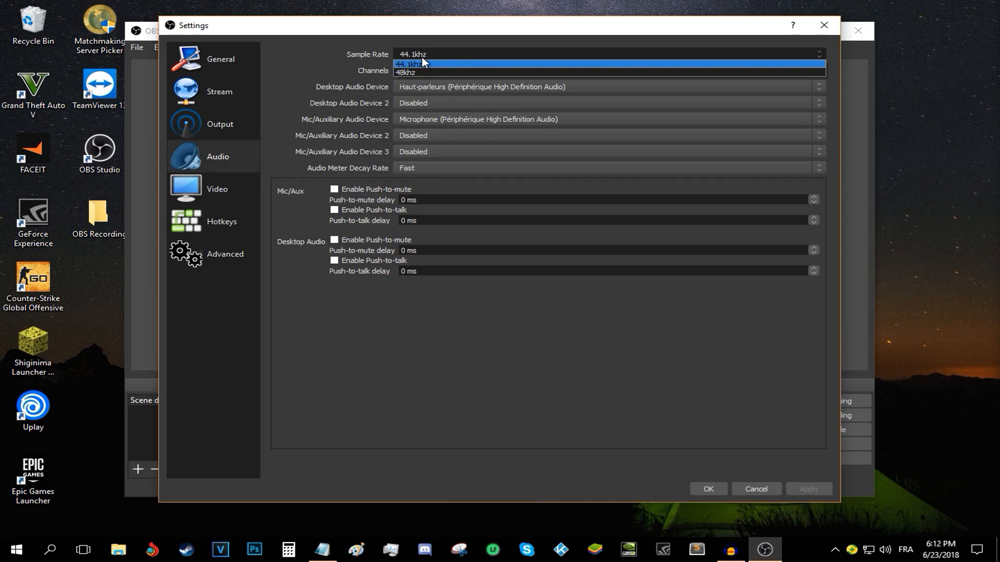
click(412, 63)
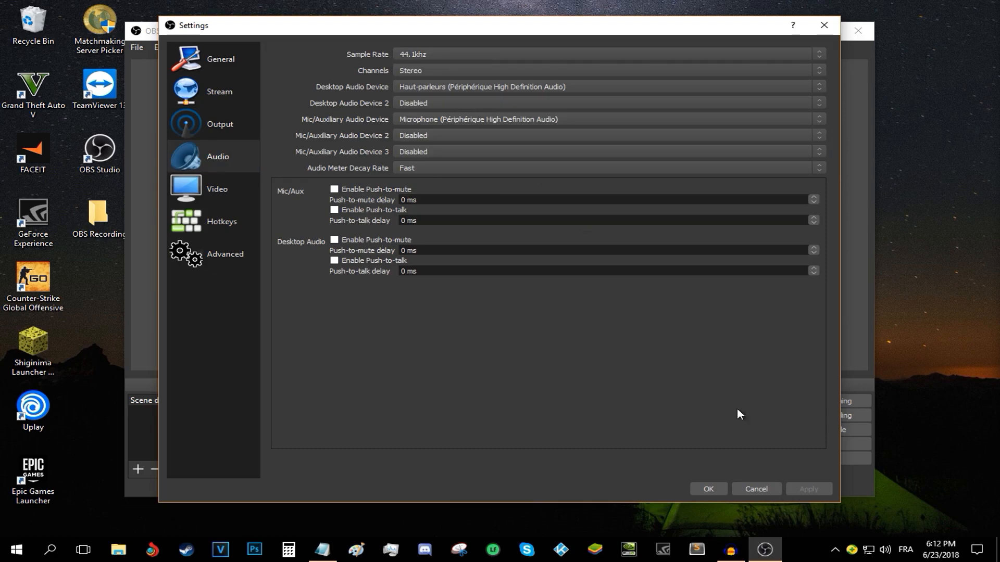
right_click(884, 560)
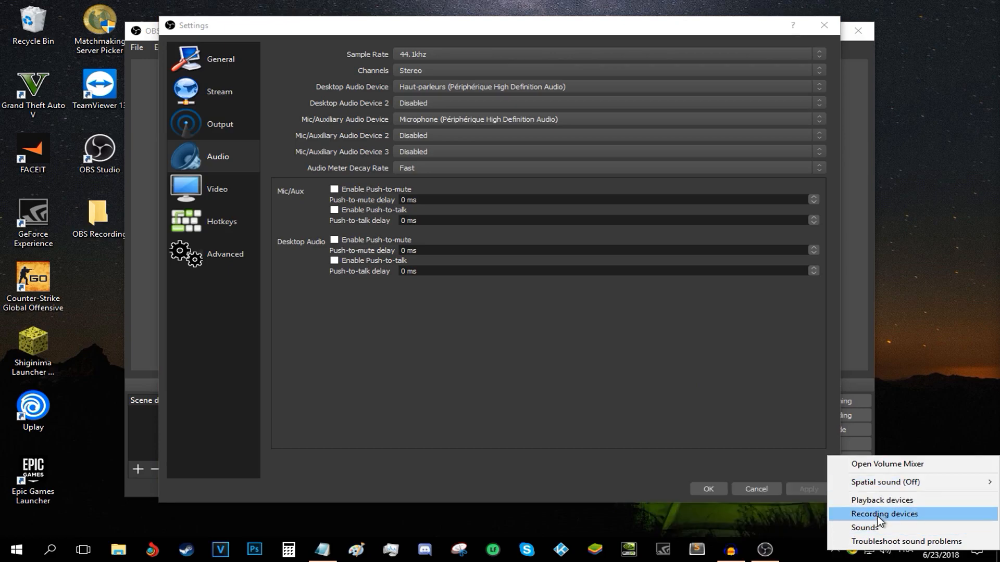
click(883, 514)
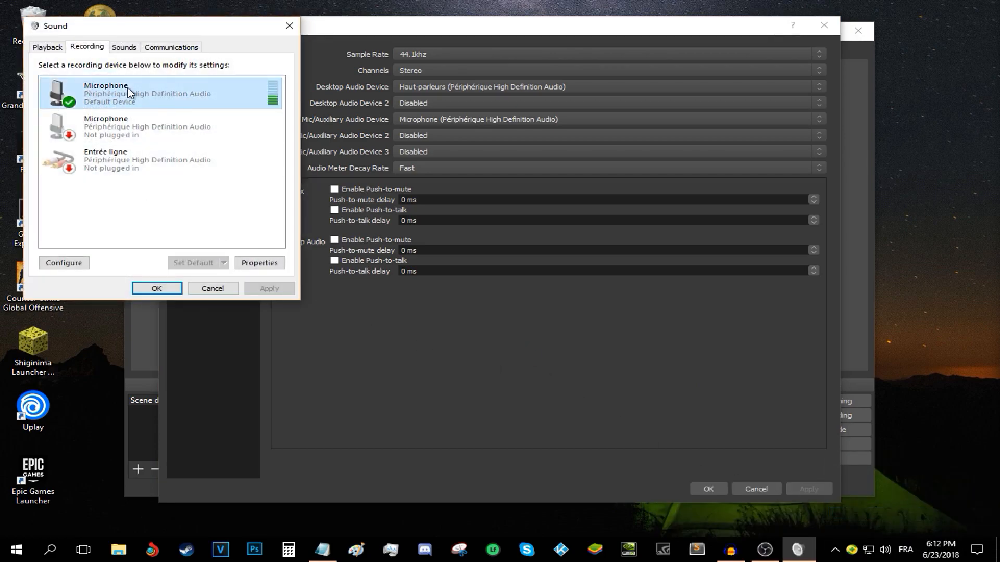
click(258, 262)
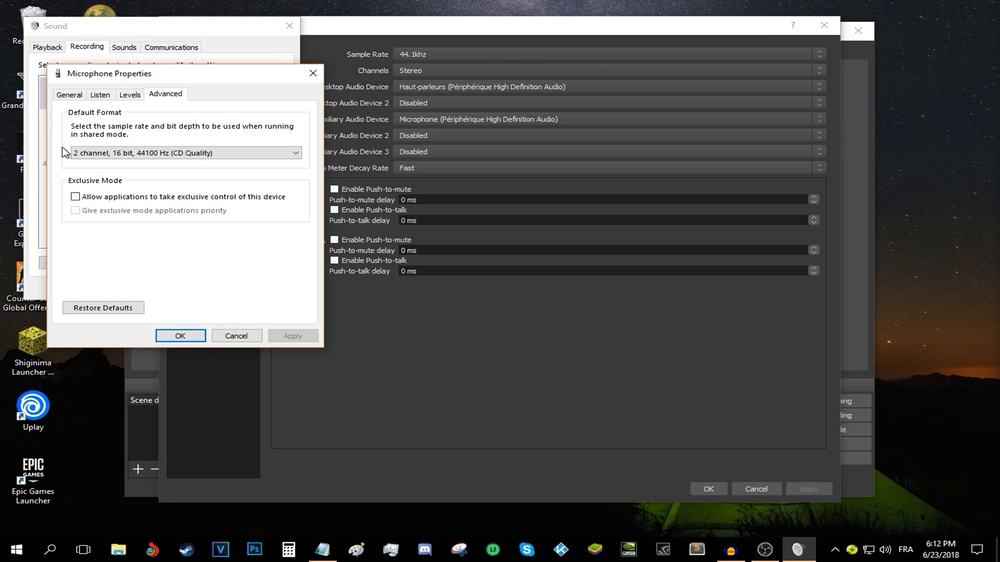
click(185, 153)
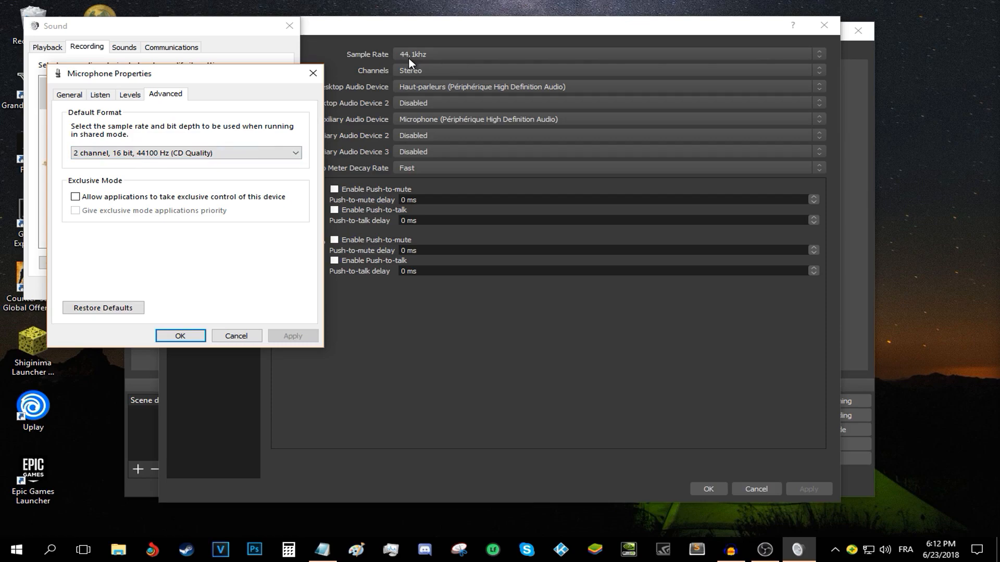
click(179, 336)
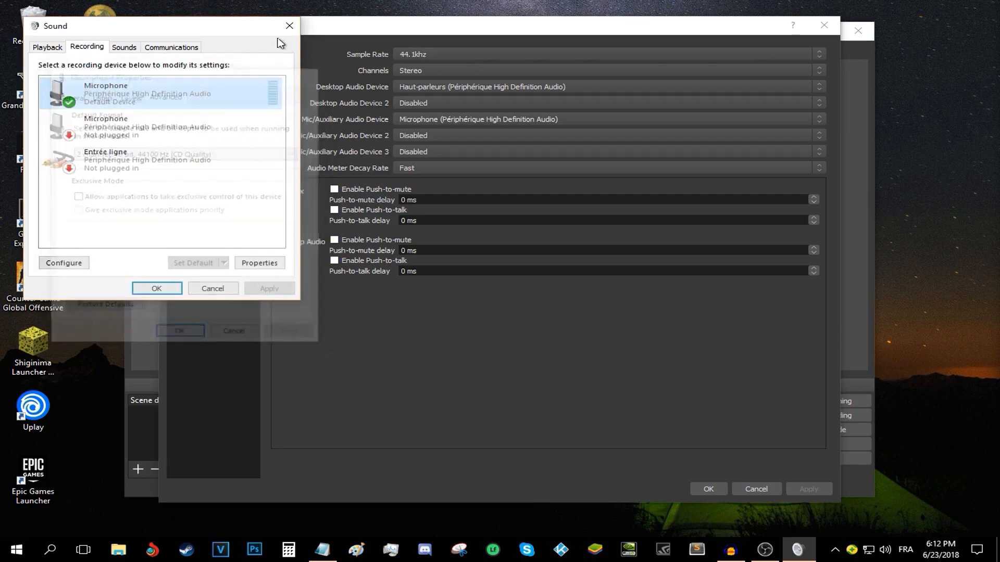
click(288, 26)
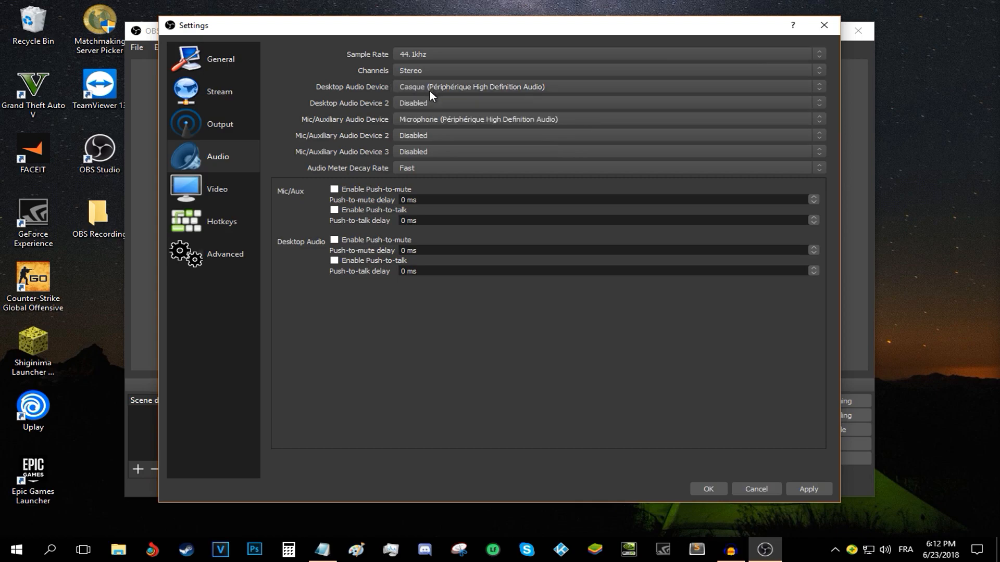
mouse_move(331, 129)
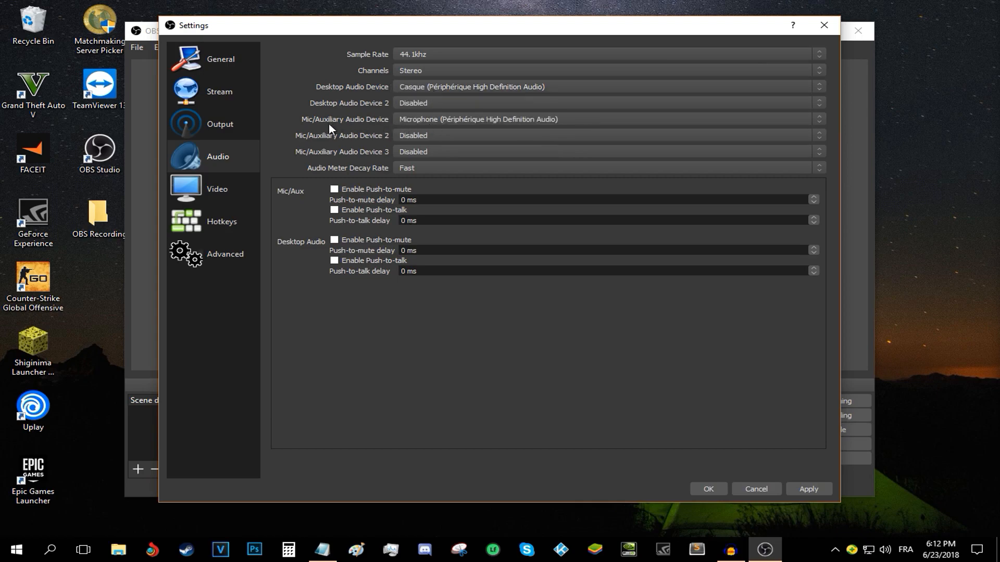
mouse_move(401, 125)
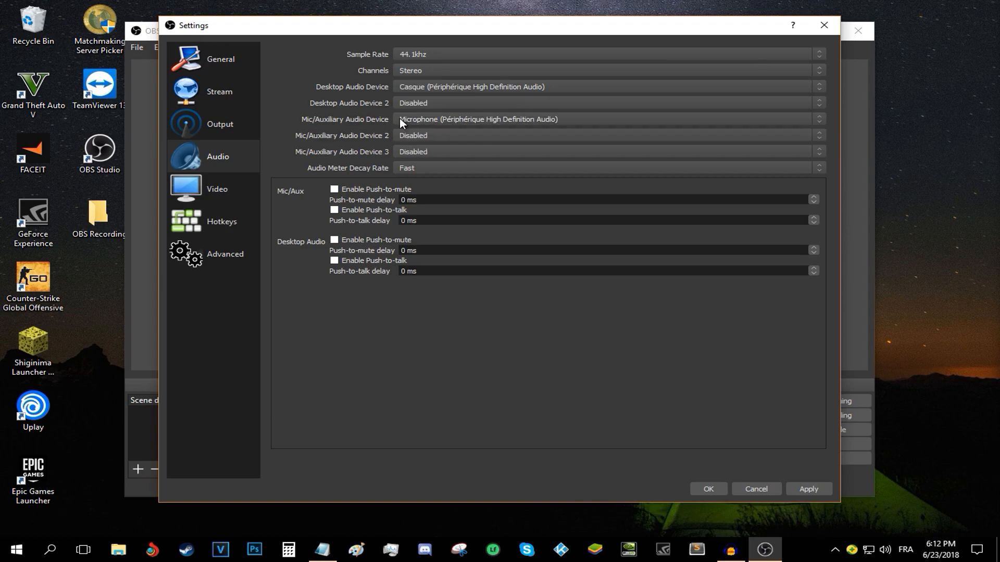
mouse_move(380, 126)
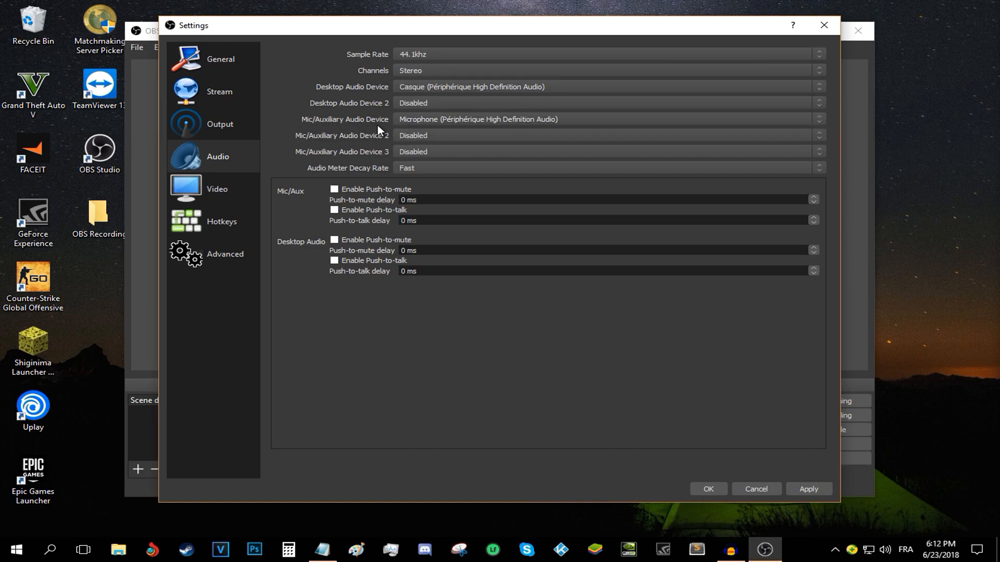
Step: Apply Casque as the desktop audio device and move to Video settings
click(606, 119)
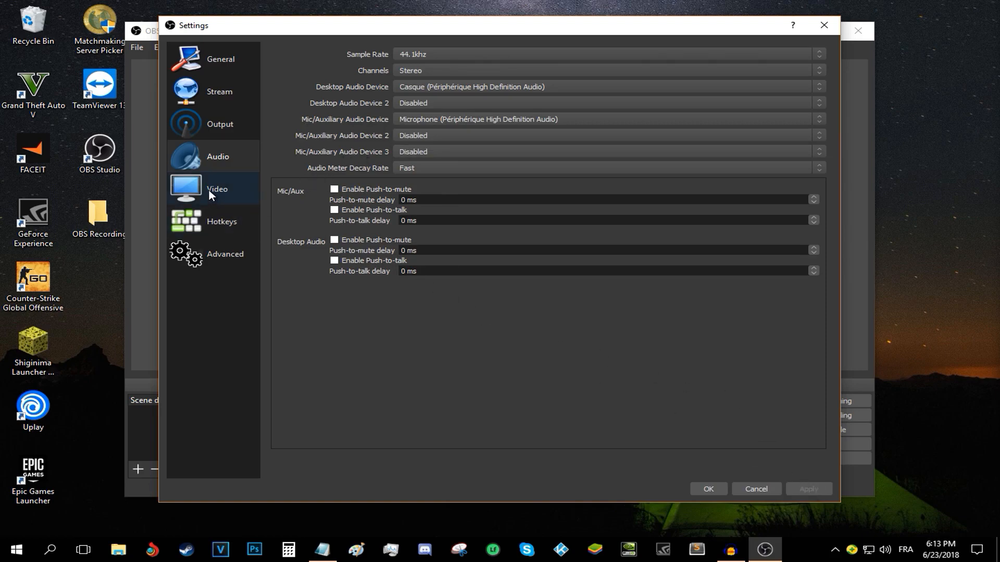
click(217, 188)
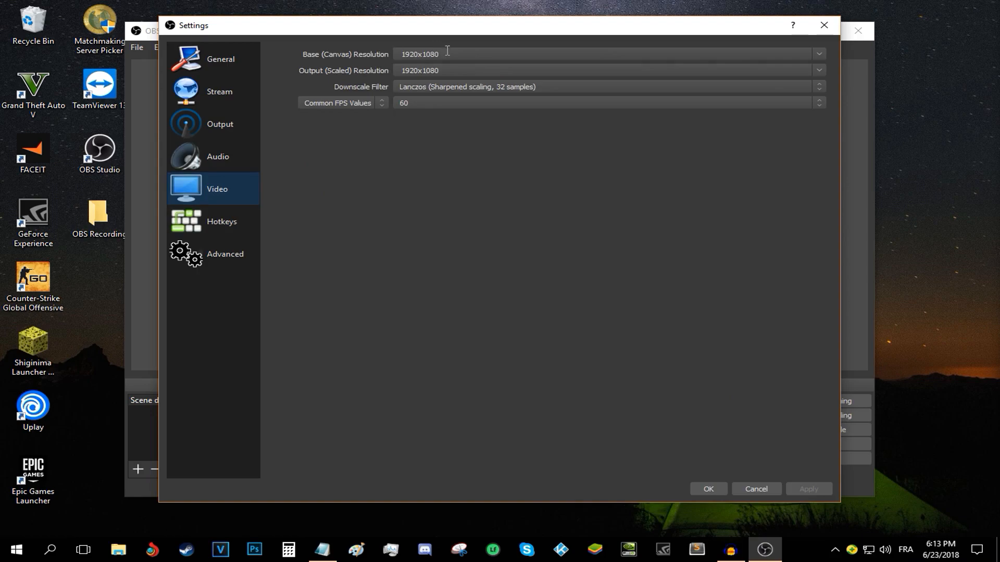
mouse_move(470, 72)
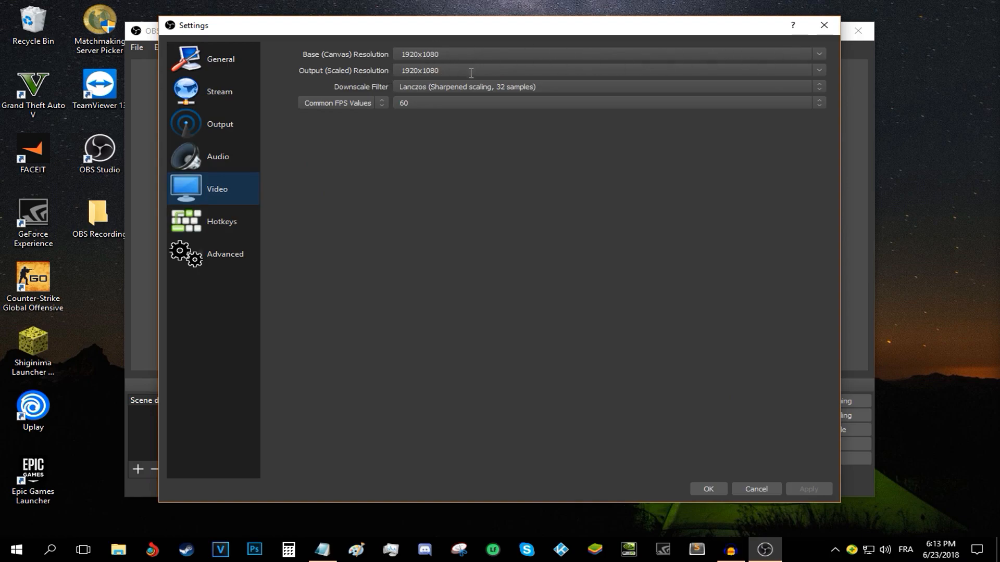
mouse_move(400, 94)
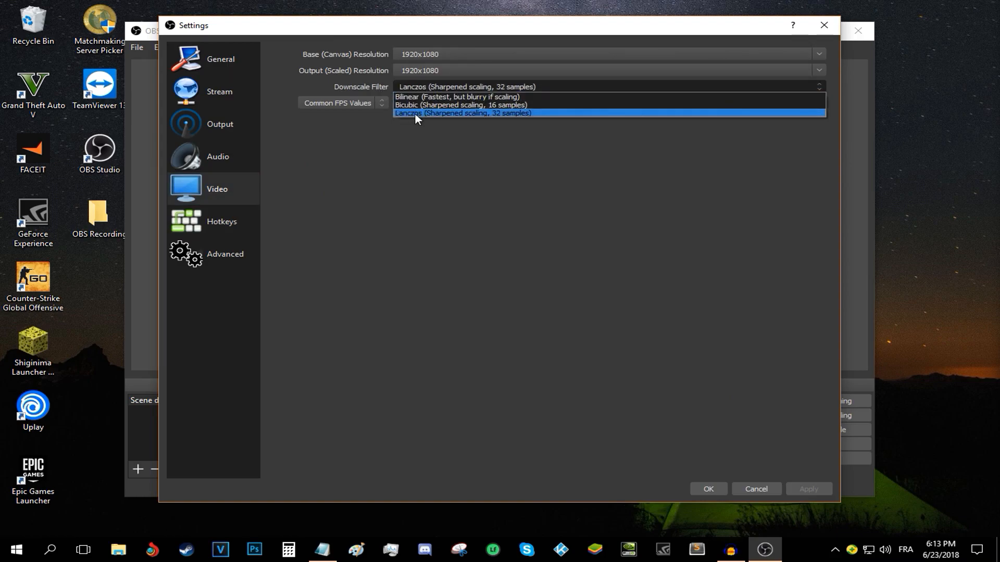
Step: Use the Lanczos downscale filter and 60 FPS at 1920x1080
click(462, 113)
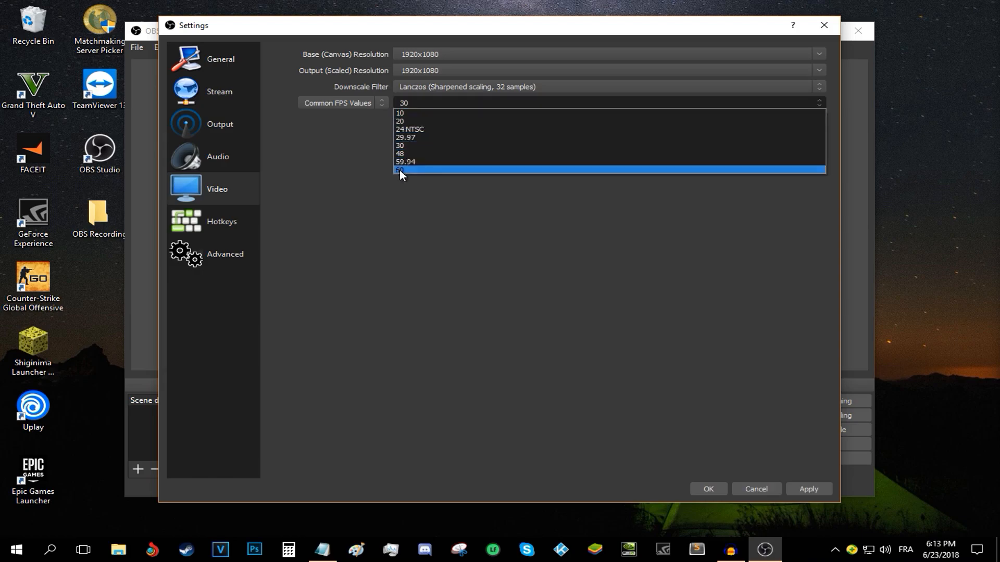
click(403, 170)
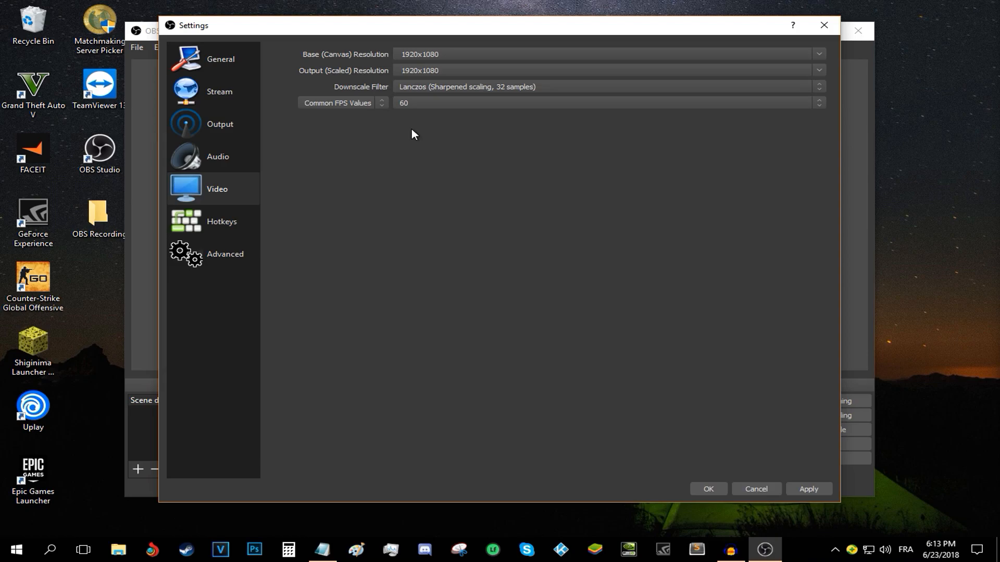
mouse_move(221, 221)
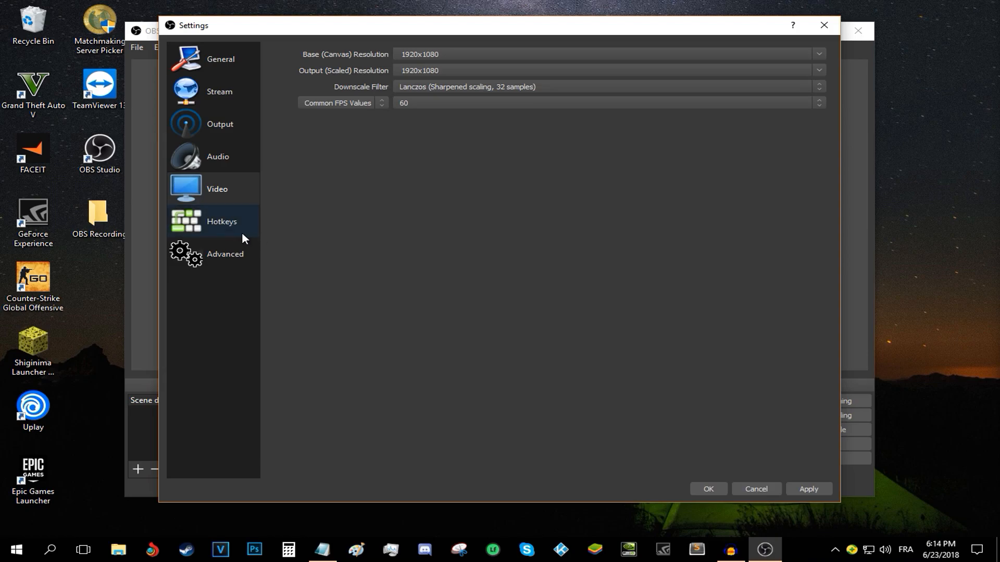
Step: Show the Hotkeys page in Settings, leaving every shortcut unassigned
click(221, 221)
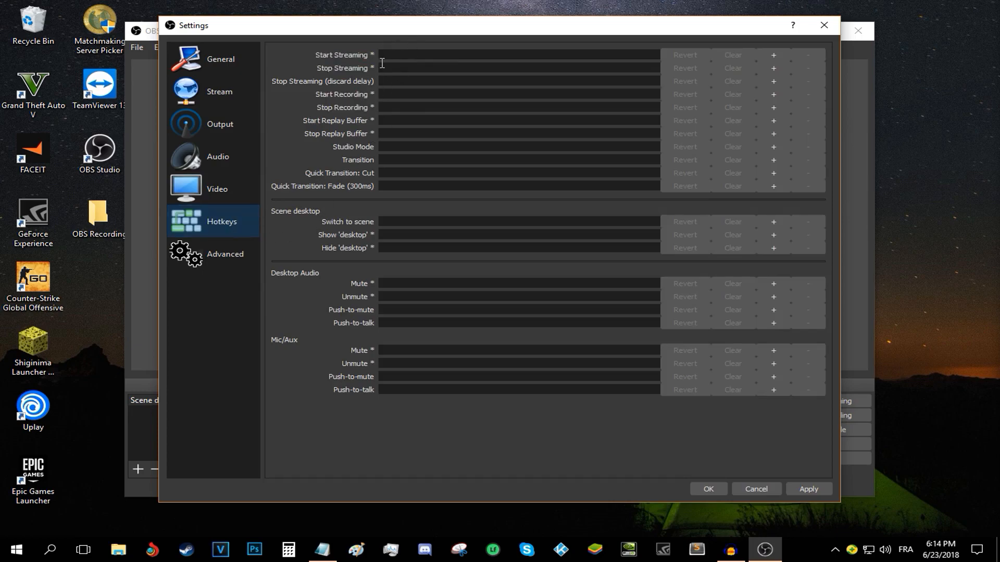
mouse_move(386, 68)
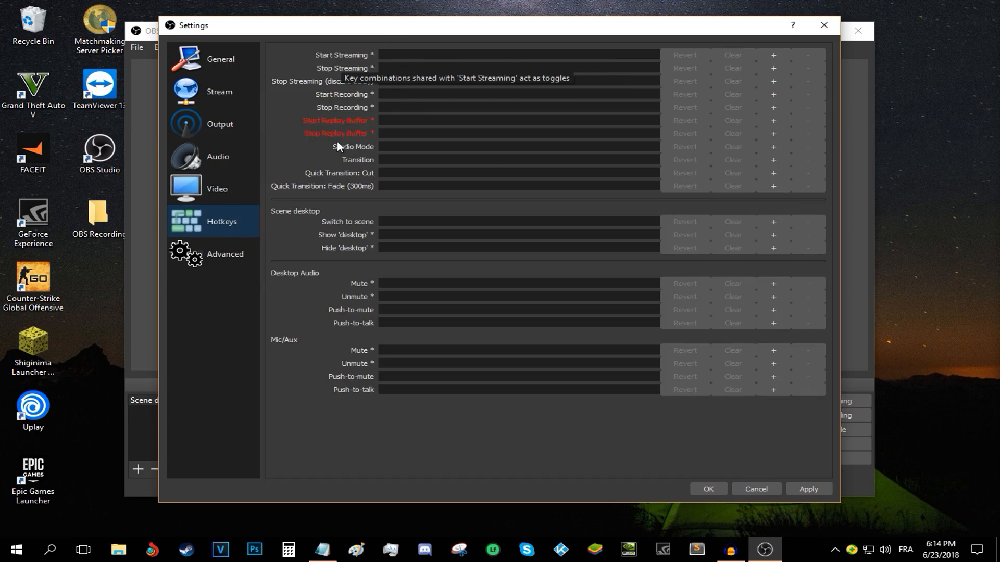
mouse_move(364, 57)
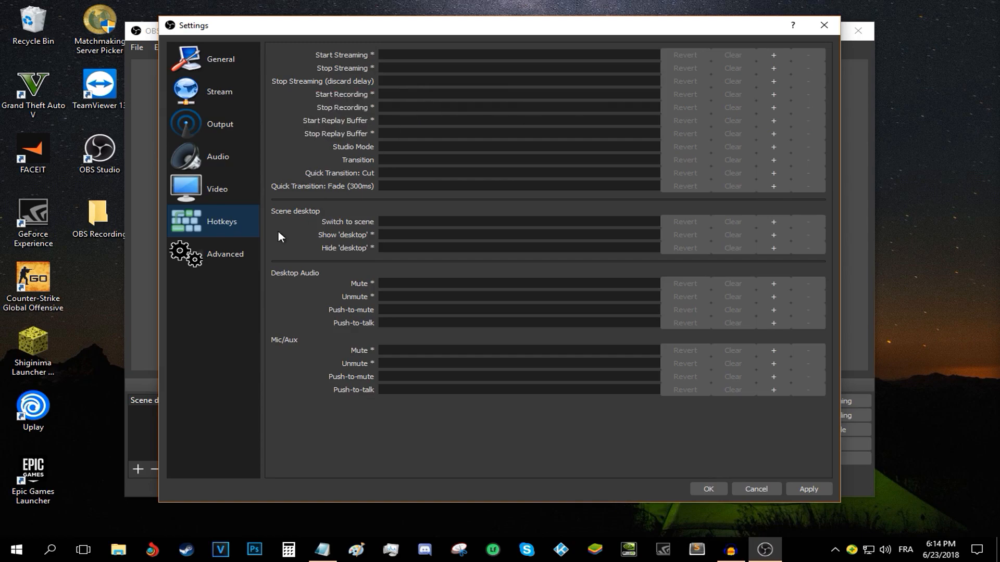
Step: Set Advanced process priority to Above Normal, keeping Direct3D 11, 709 colour space and Full range
click(224, 253)
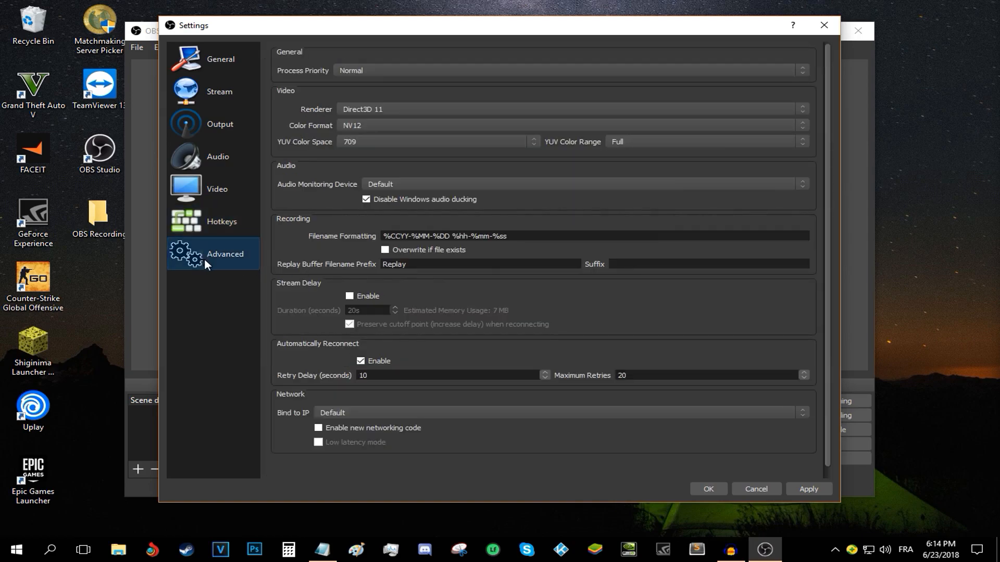
click(567, 70)
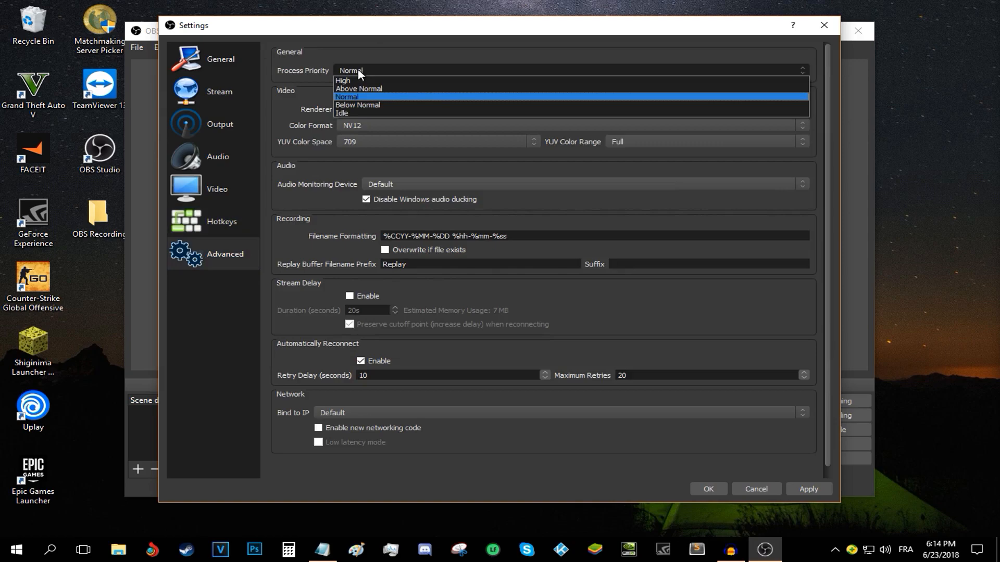
mouse_move(358, 89)
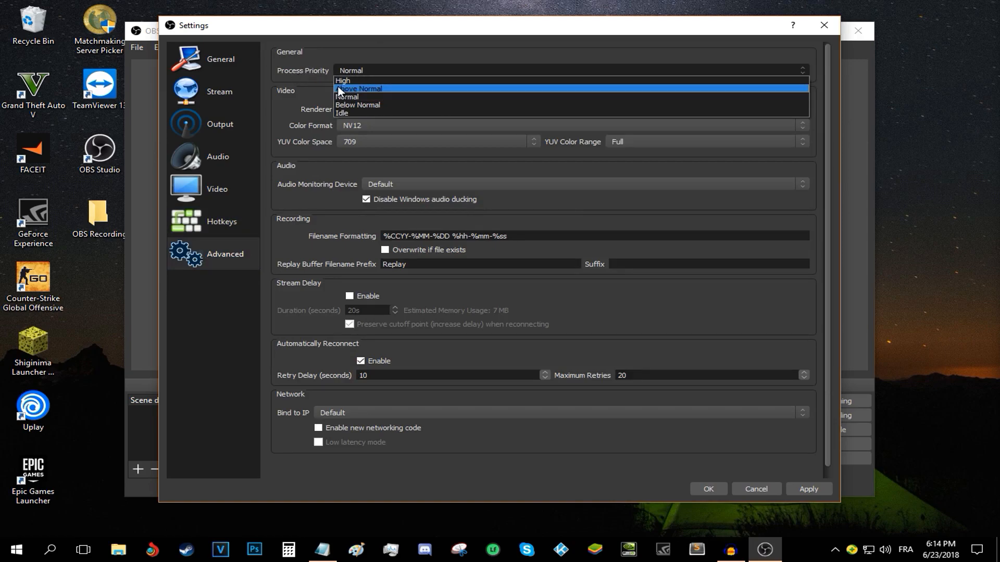
click(359, 88)
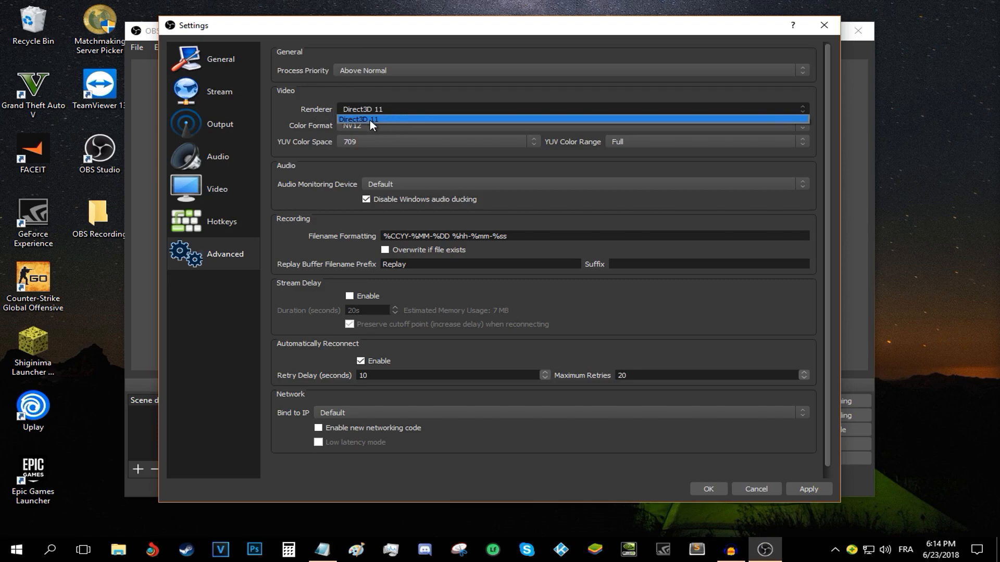
click(369, 119)
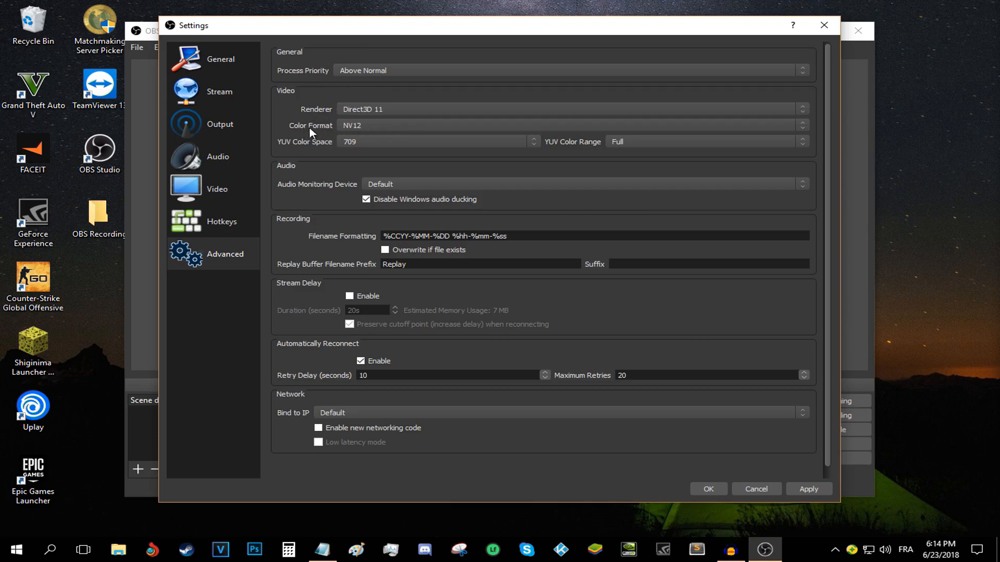
mouse_move(307, 148)
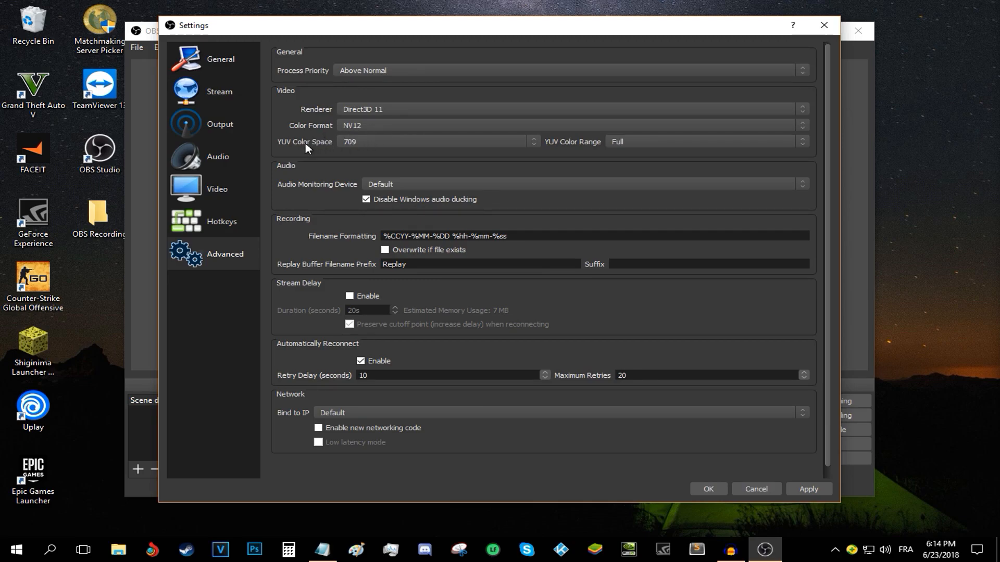
click(435, 141)
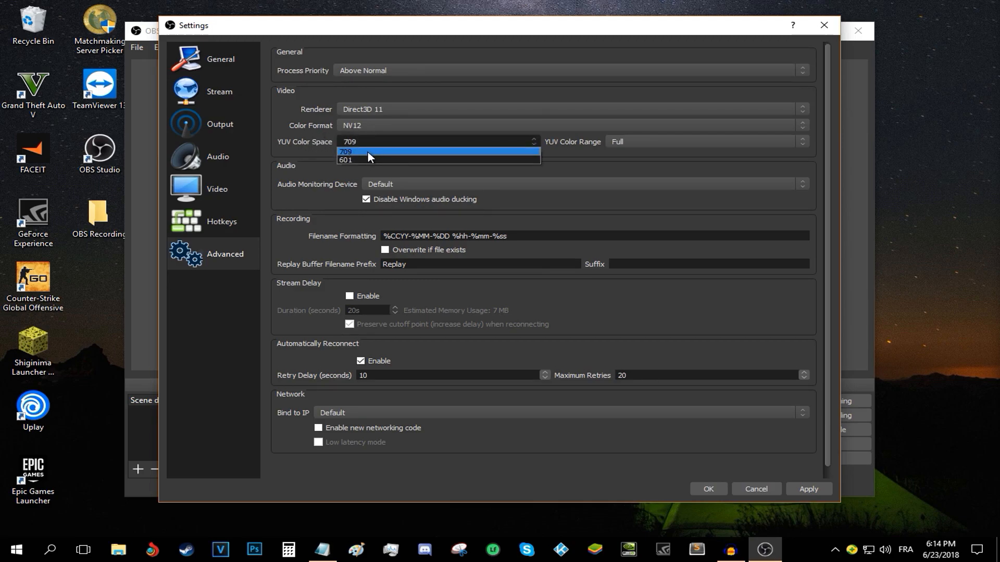
click(346, 152)
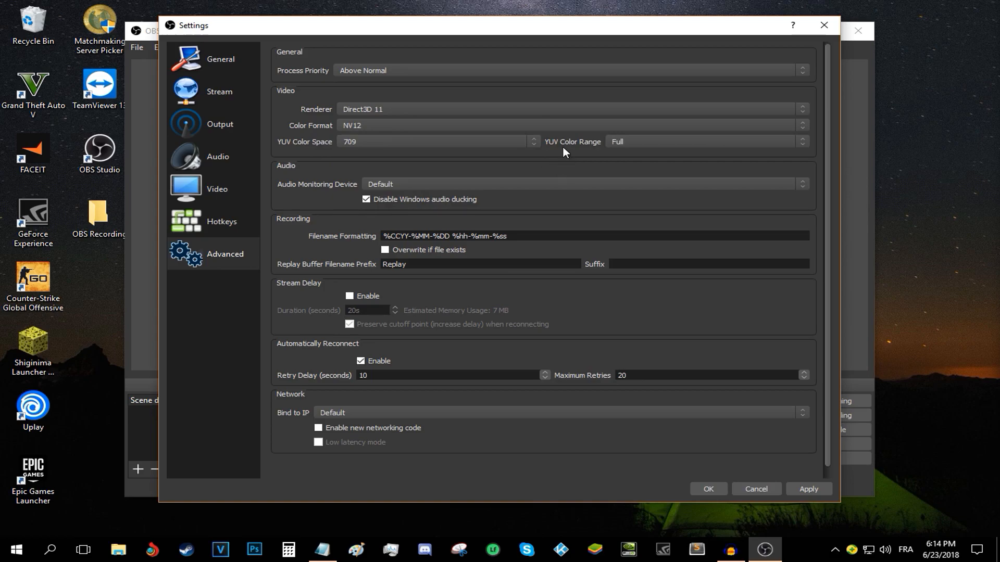
click(701, 142)
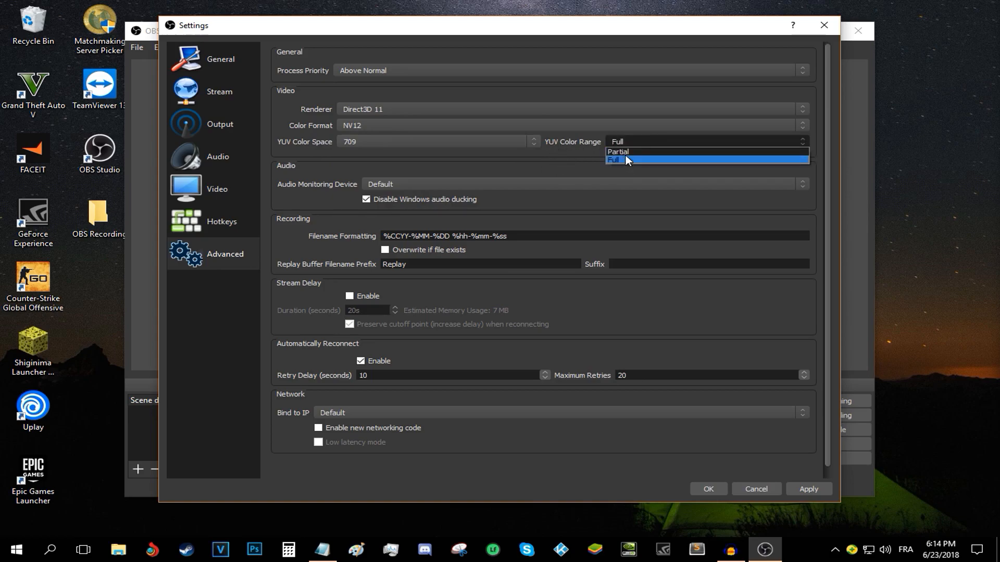
click(615, 159)
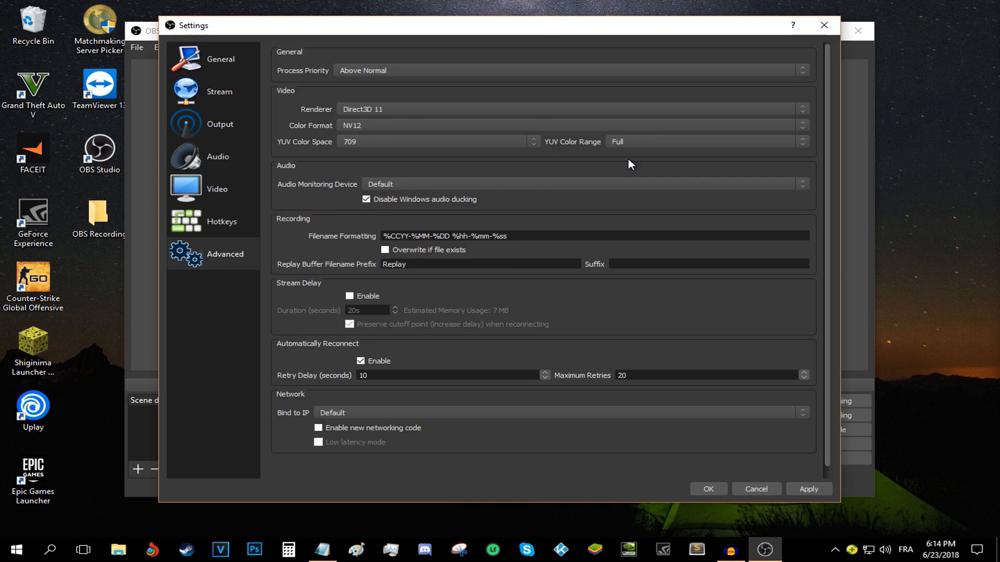
mouse_move(497, 161)
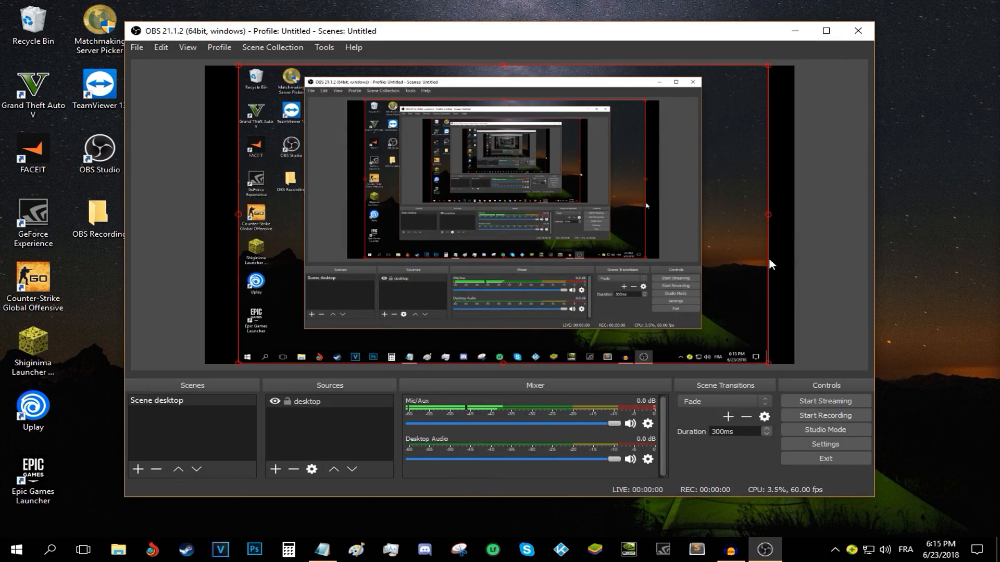
mouse_move(438, 26)
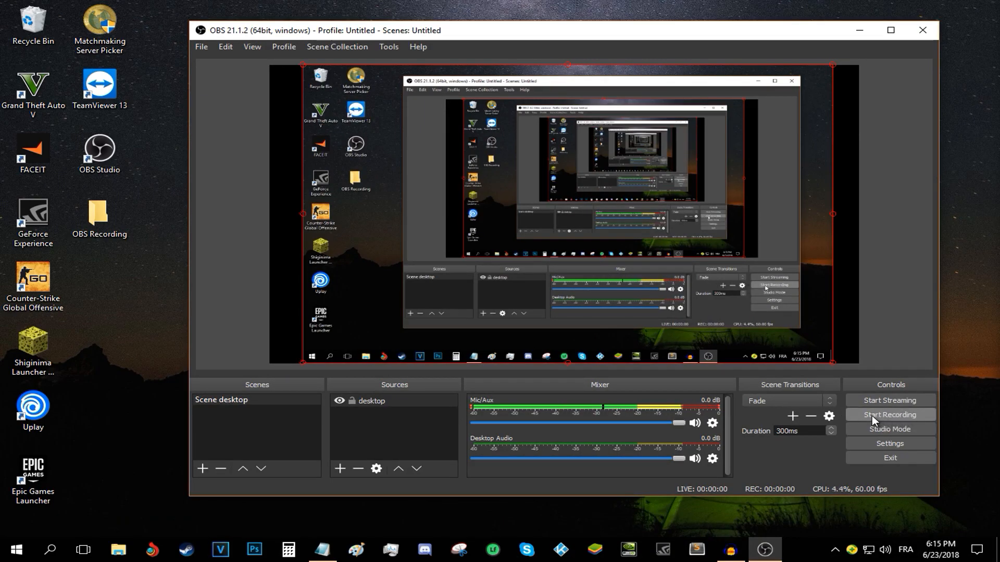
Step: Start recording the desktop scene in OBS
click(889, 415)
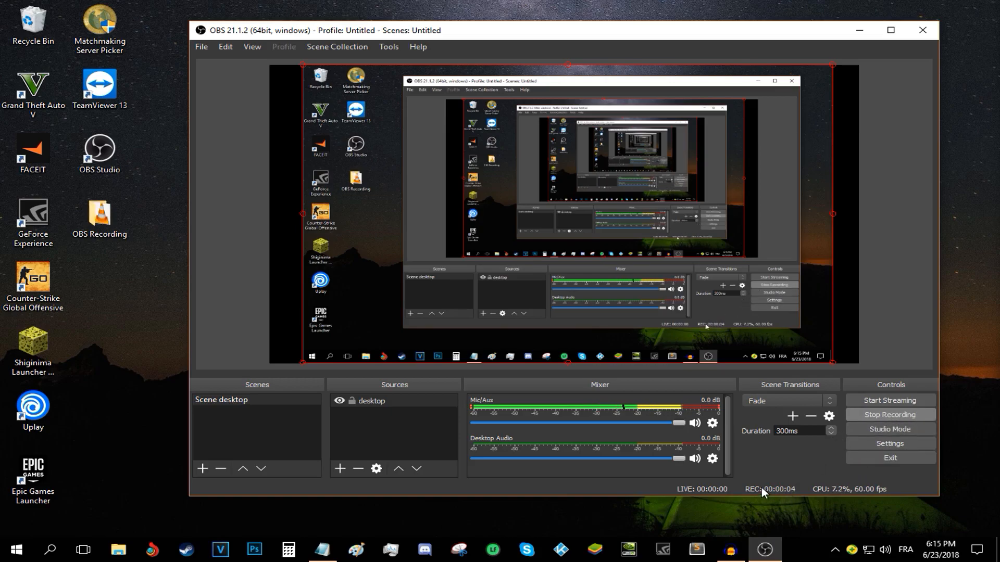
mouse_move(582, 413)
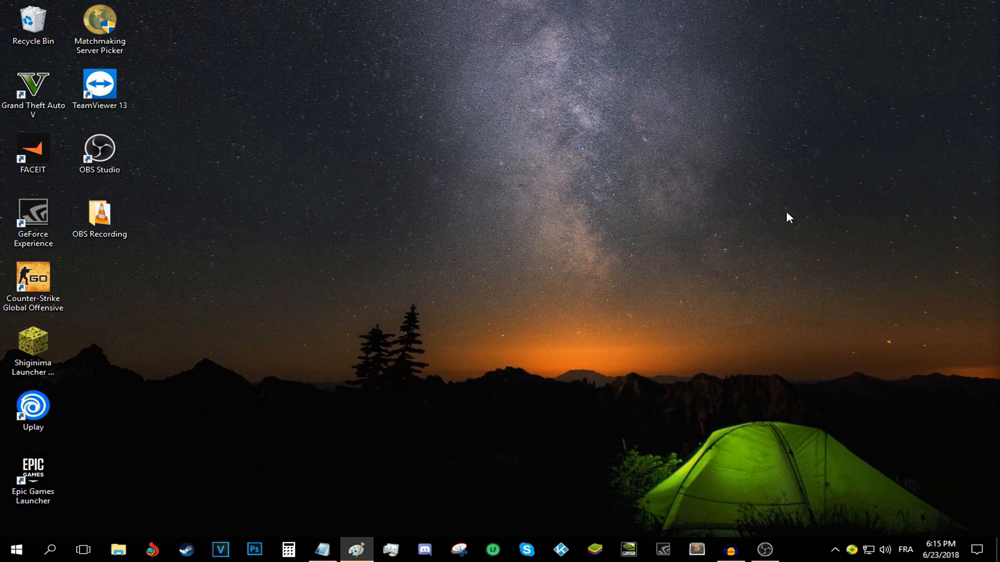
Step: Scribble in Paint, then stop the OBS recording and select the OBS Recording shortcut
click(356, 554)
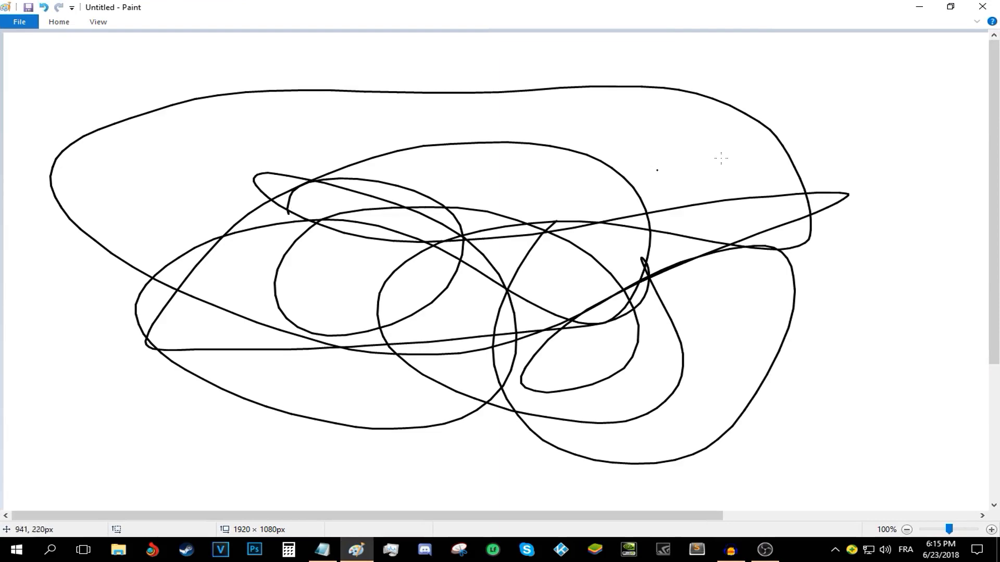
click(981, 7)
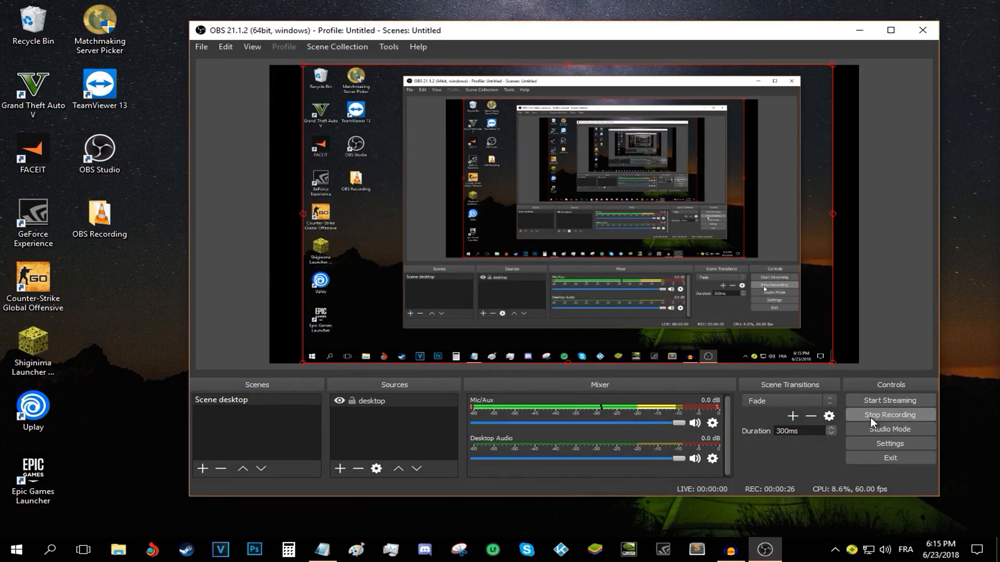
click(889, 415)
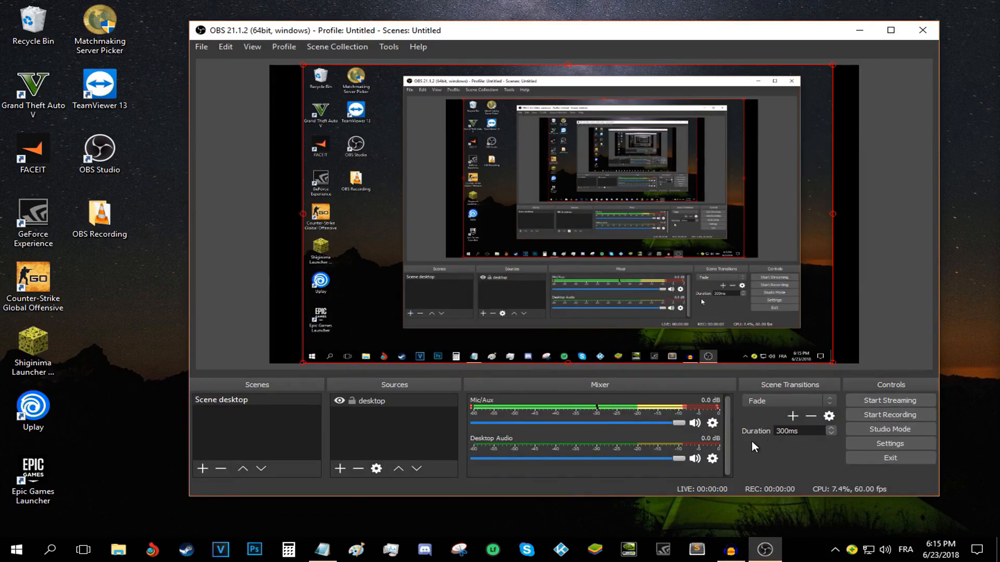
click(99, 218)
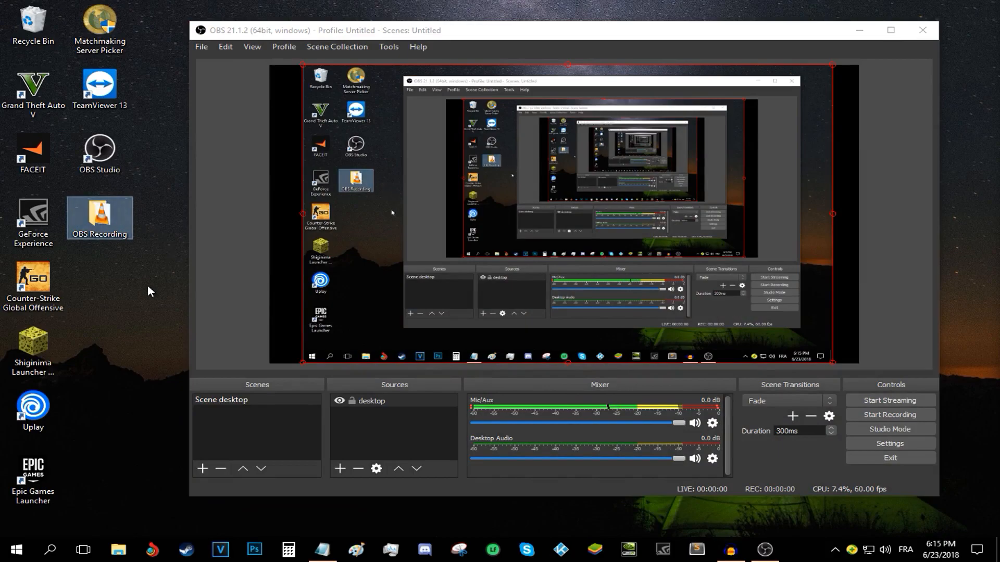
click(858, 30)
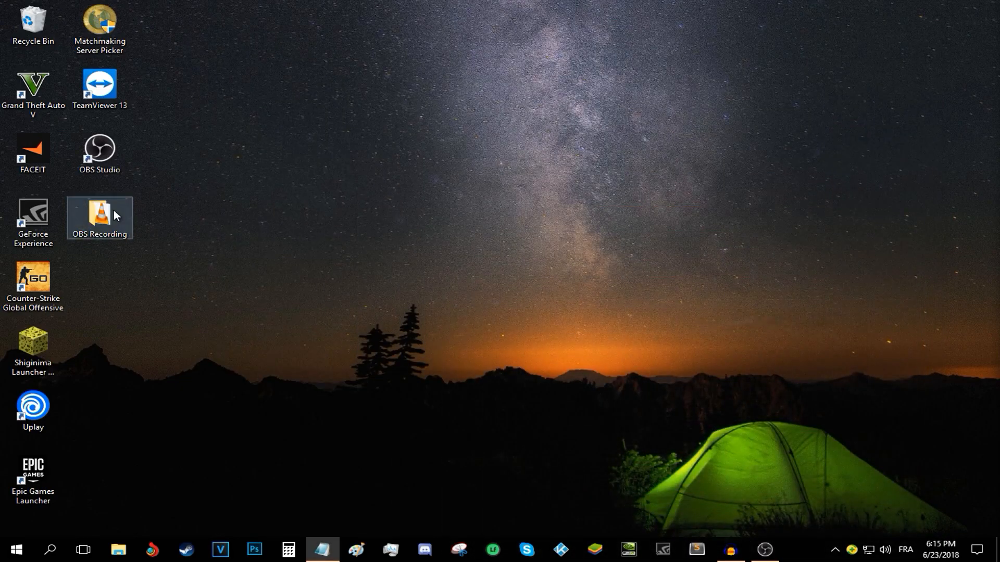
double_click(99, 217)
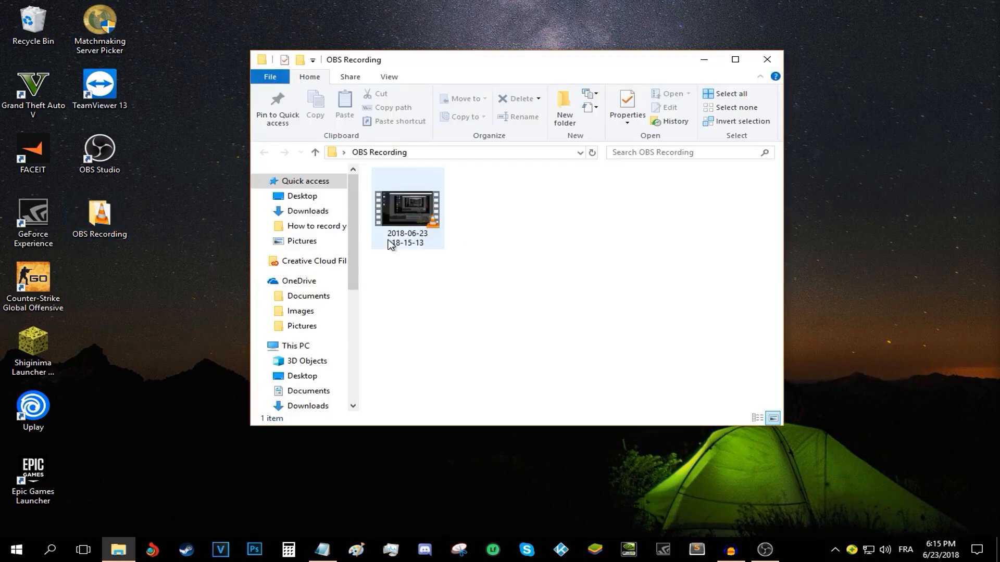
click(407, 207)
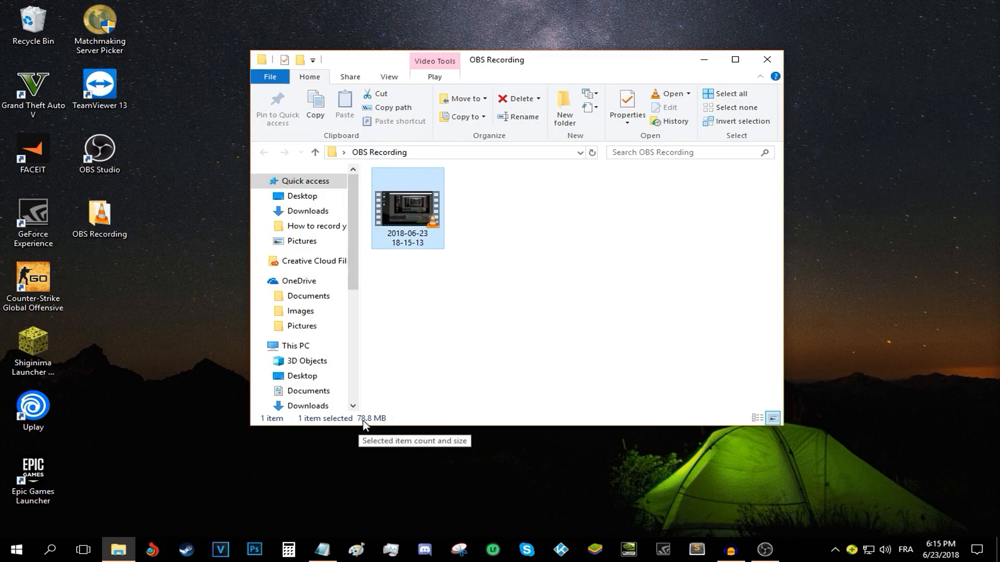
mouse_move(417, 239)
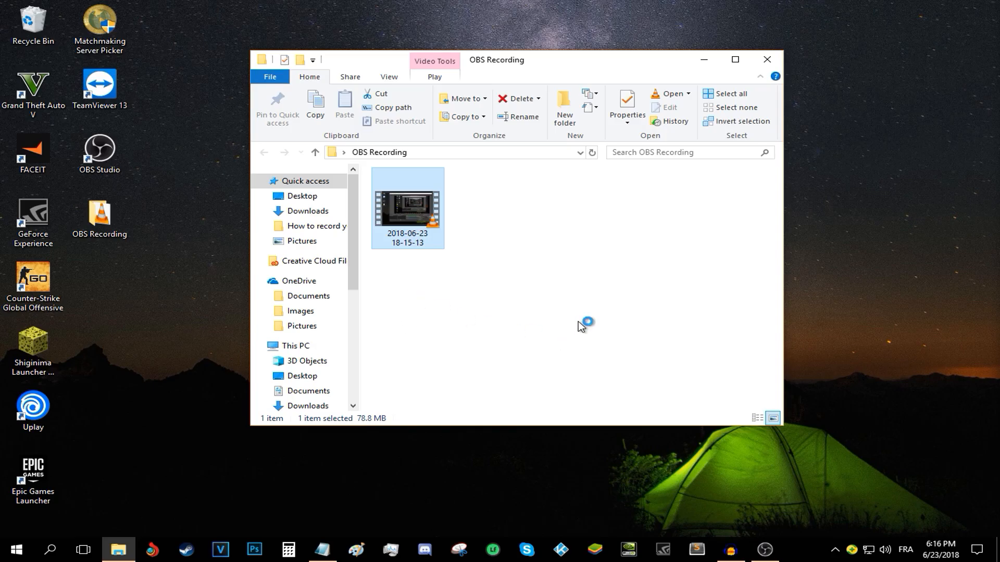
double_click(406, 202)
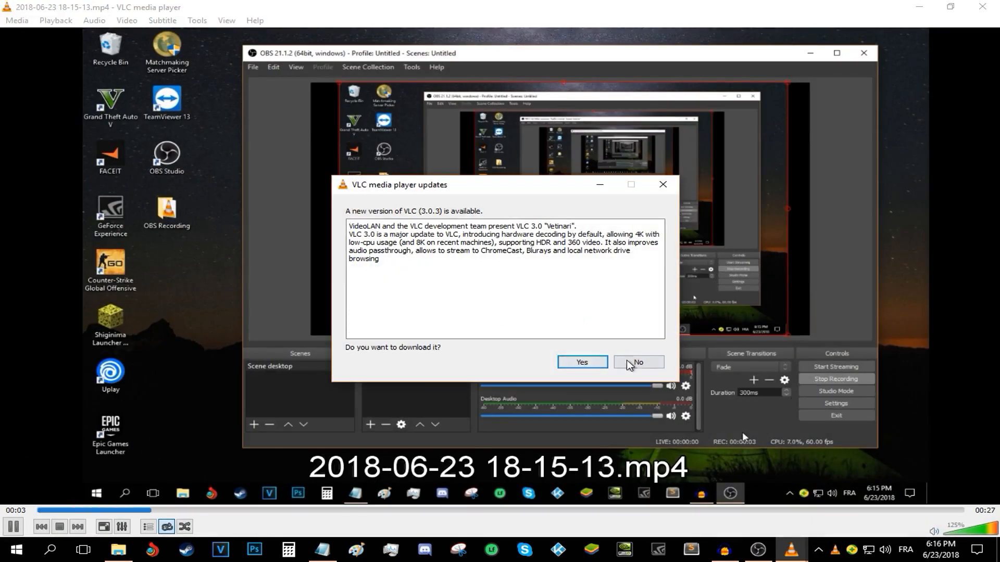
click(636, 362)
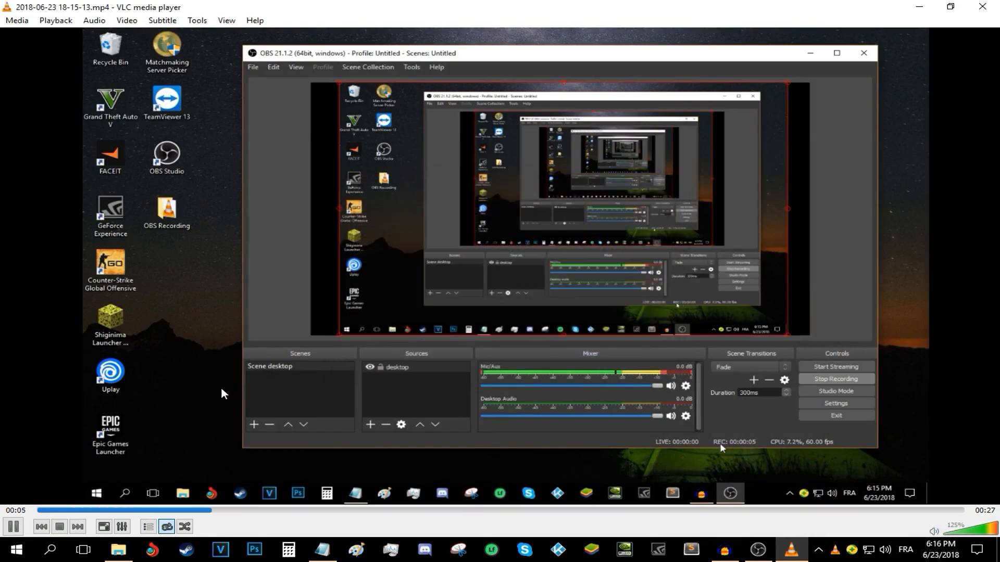
click(13, 526)
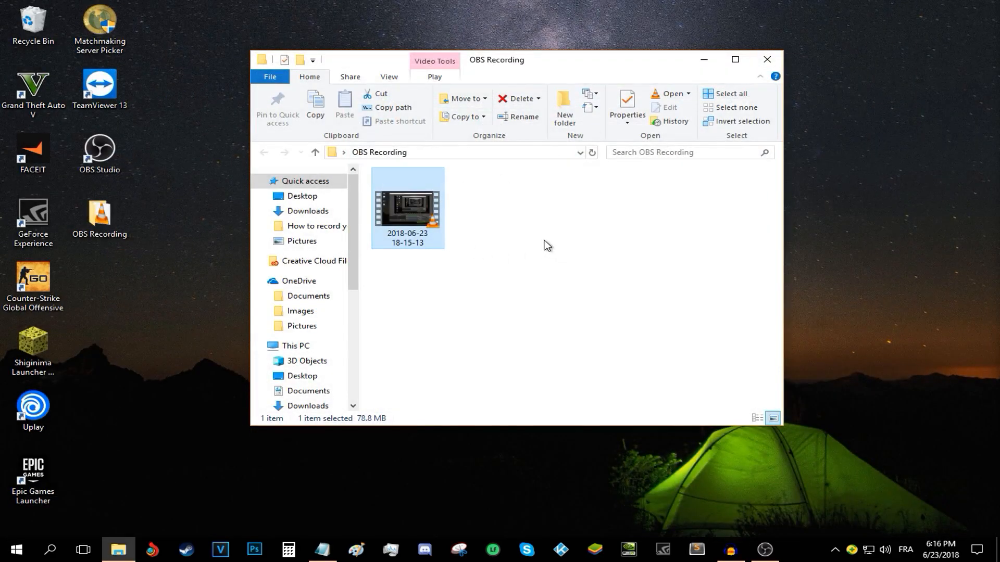
mouse_move(664, 79)
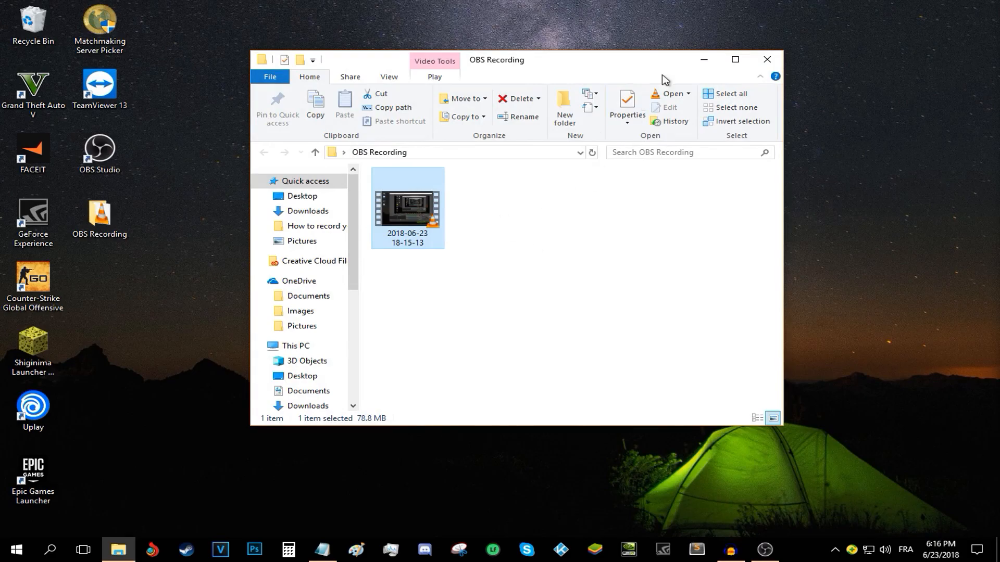